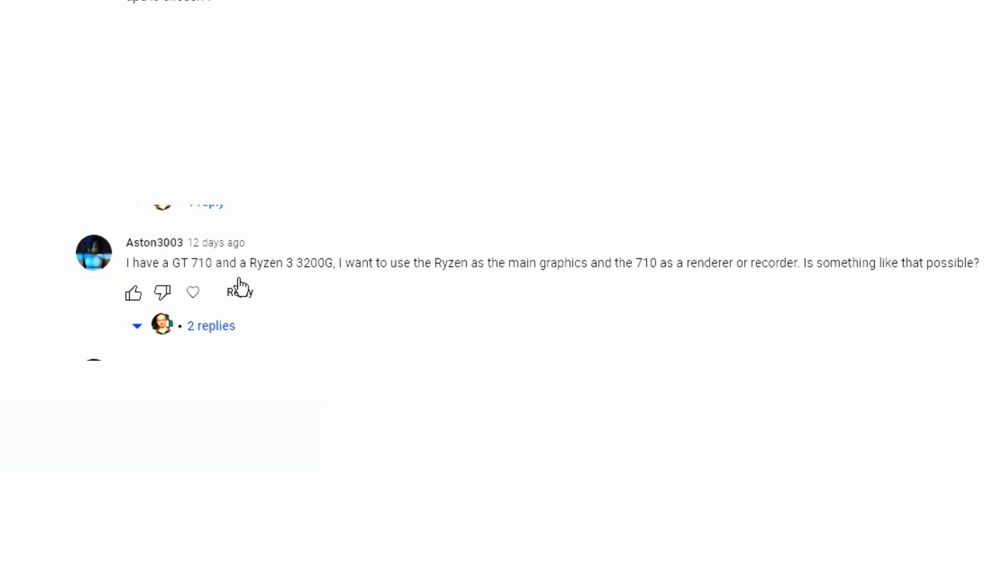
{"action": "mouse_move", "coordinate": [192, 292]}
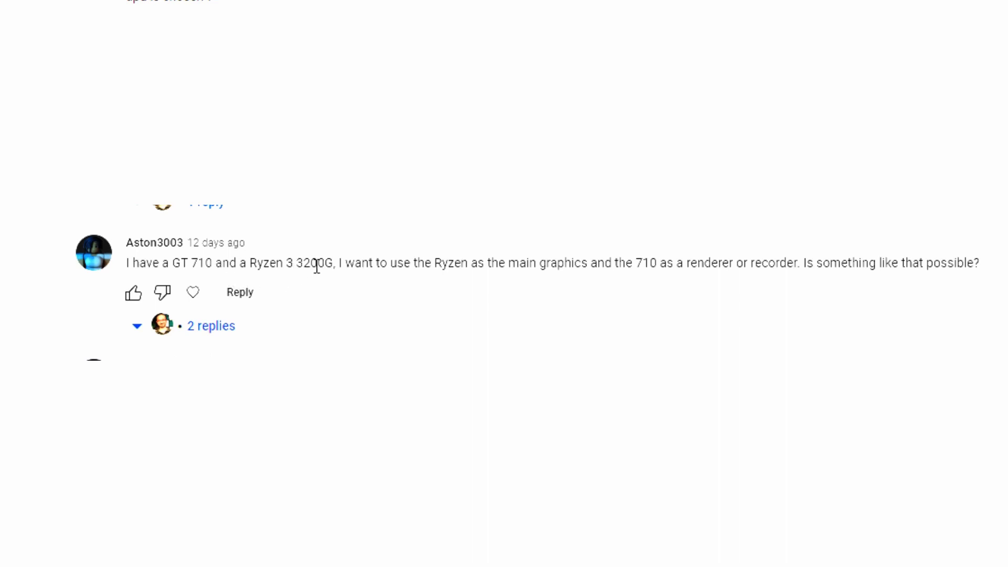
{"action": "mouse_move", "coordinate": [405, 283]}
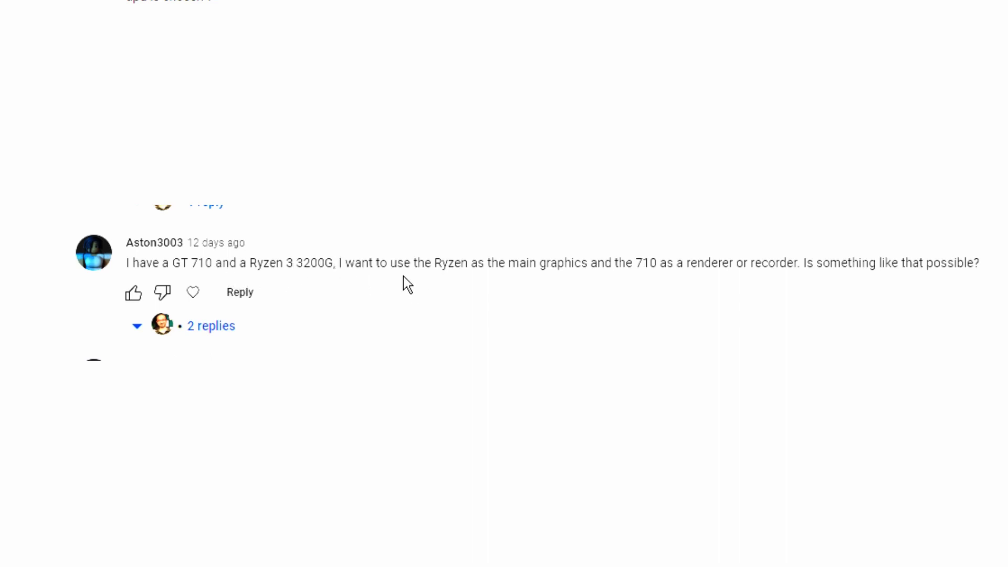
{"action": "mouse_move", "coordinate": [853, 239]}
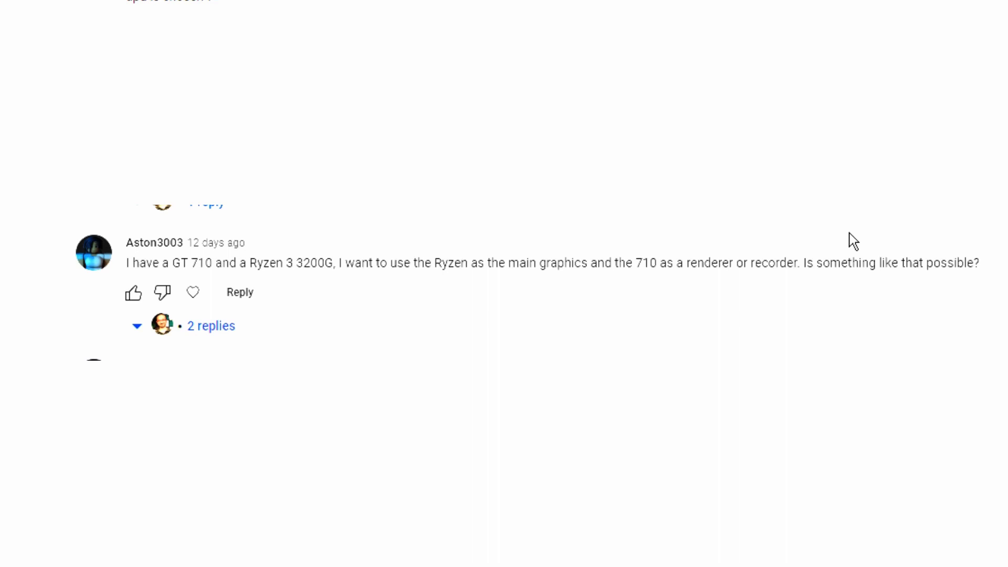
{"action": "mouse_move", "coordinate": [812, 261]}
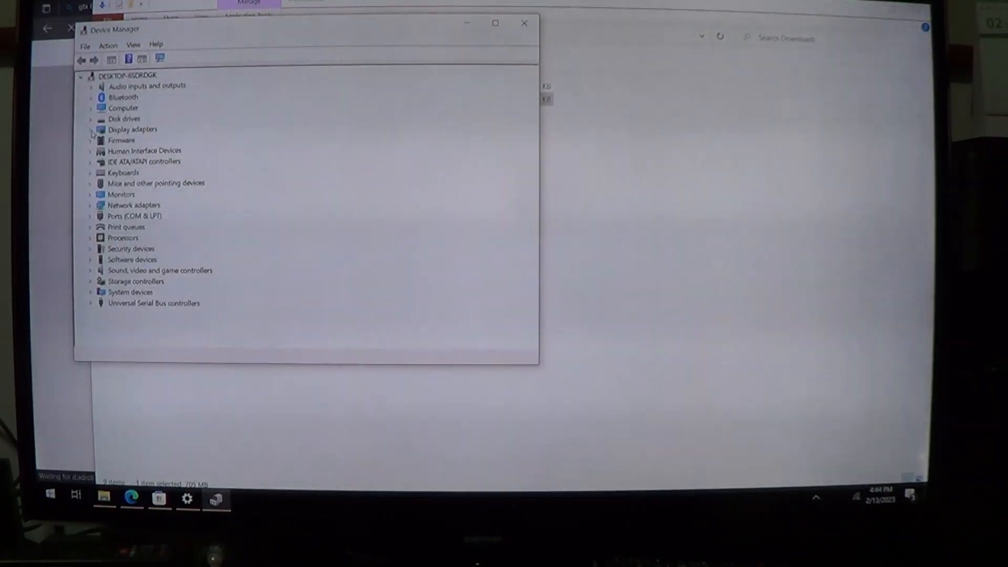
Expand Display adapters in Device Manager, revealing only the NVIDIA GeForce GTX 650.
{"action": "left_click", "coordinate": [91, 129]}
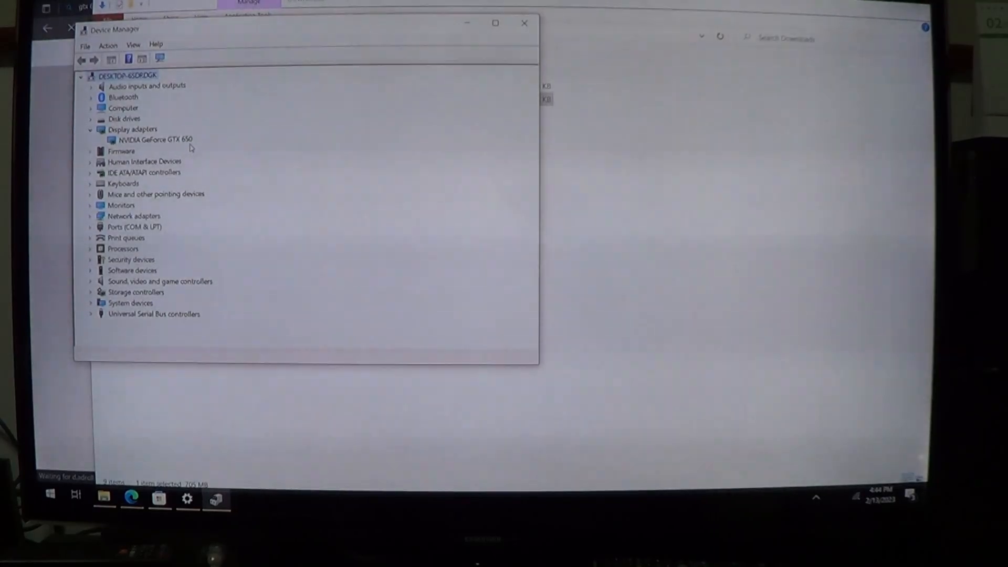
{"action": "left_click", "coordinate": [154, 140]}
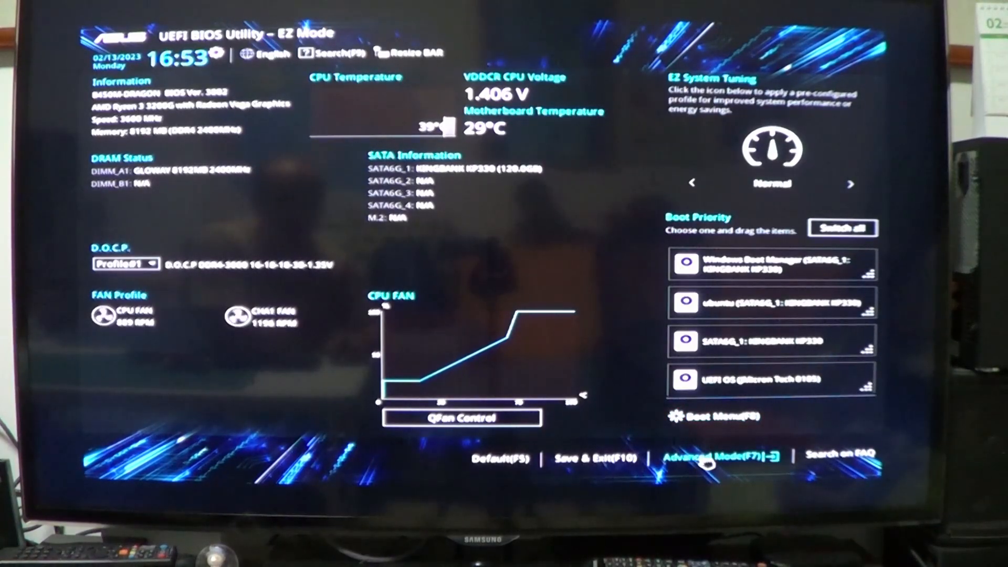
Switch the BIOS to Advanced Mode and go into NB Configuration on the Advanced page.
{"action": "left_click", "coordinate": [720, 457]}
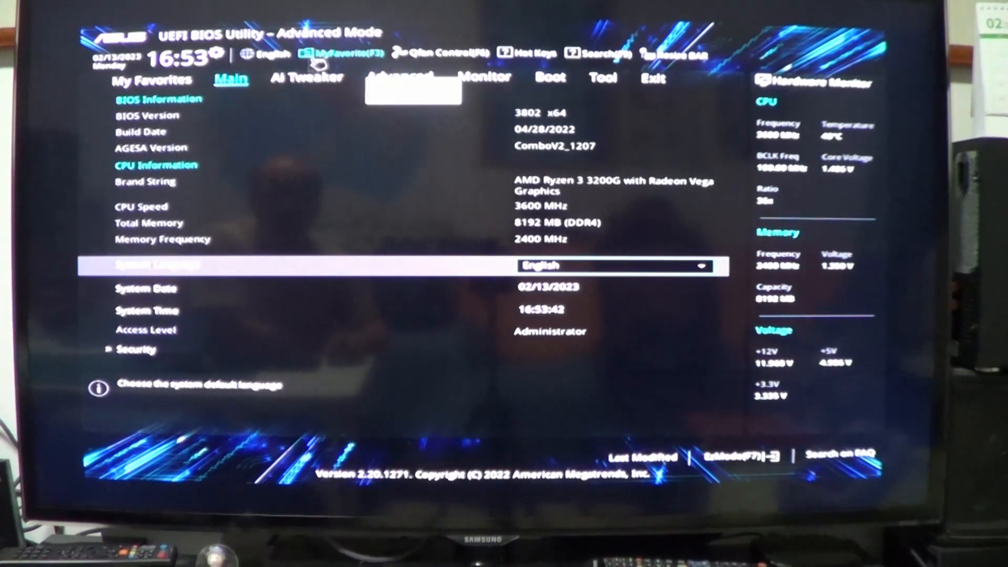
{"action": "left_click", "coordinate": [399, 76]}
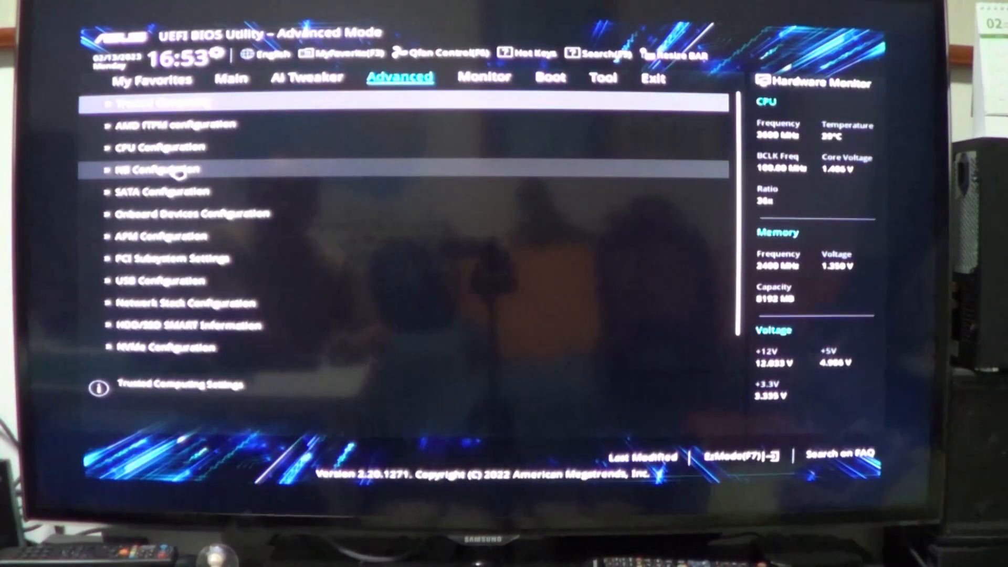
{"action": "left_click", "coordinate": [156, 169]}
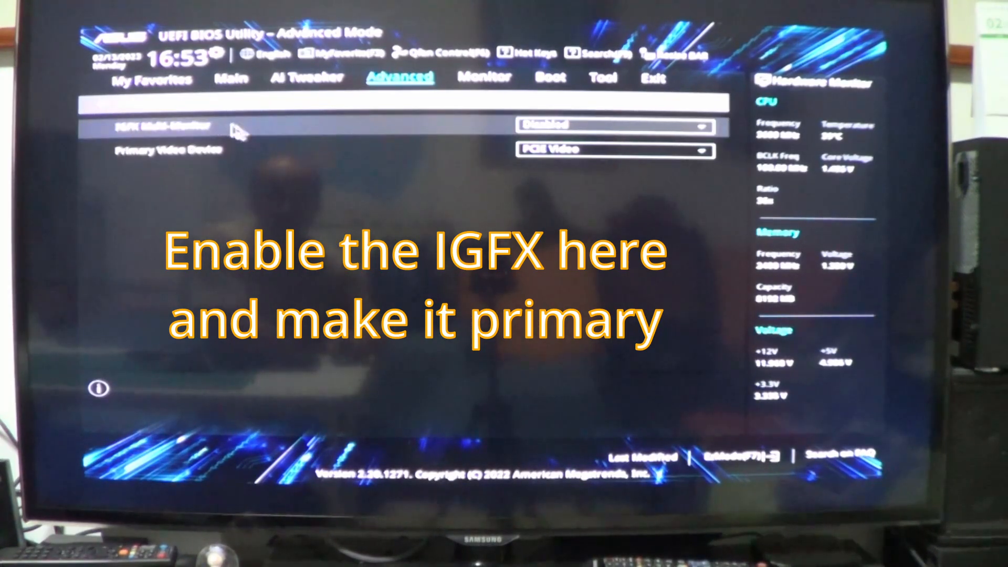
Set IGFX Multi-Monitor to Enabled, Primary Video Device to IGFX Video, and adjust UMA Frame Buffer Size.
{"action": "left_click", "coordinate": [614, 125]}
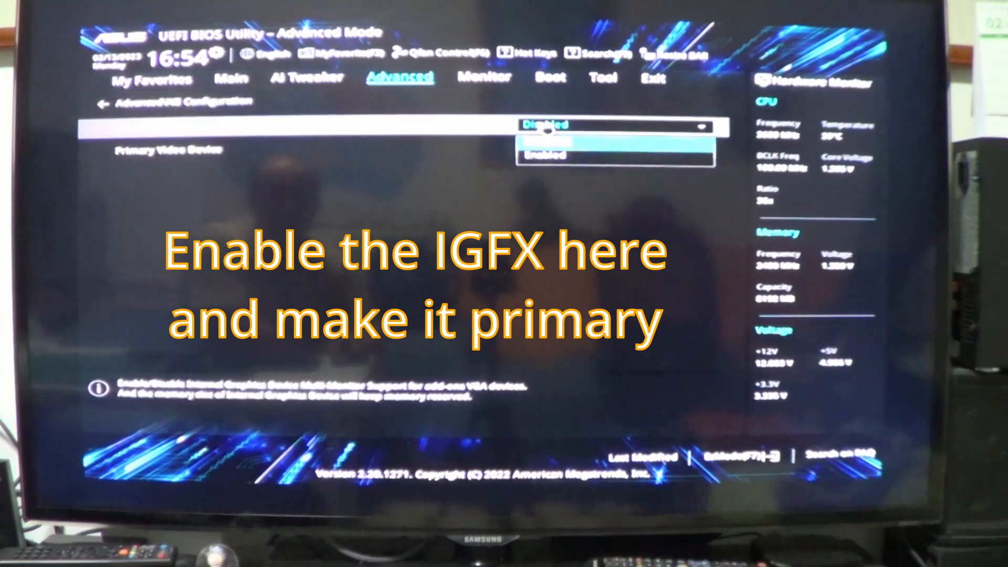
{"action": "left_click", "coordinate": [545, 155]}
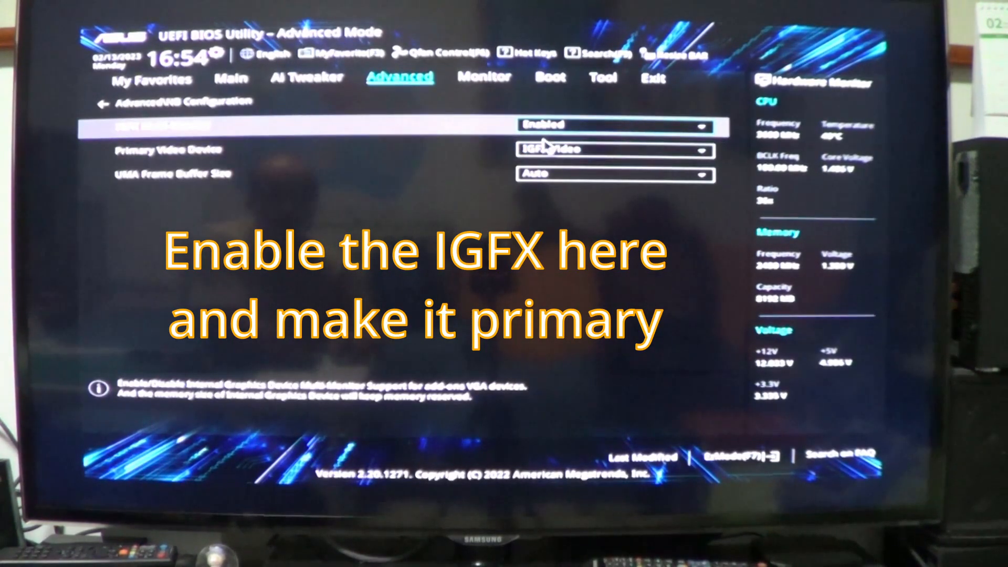
{"action": "left_click", "coordinate": [615, 151]}
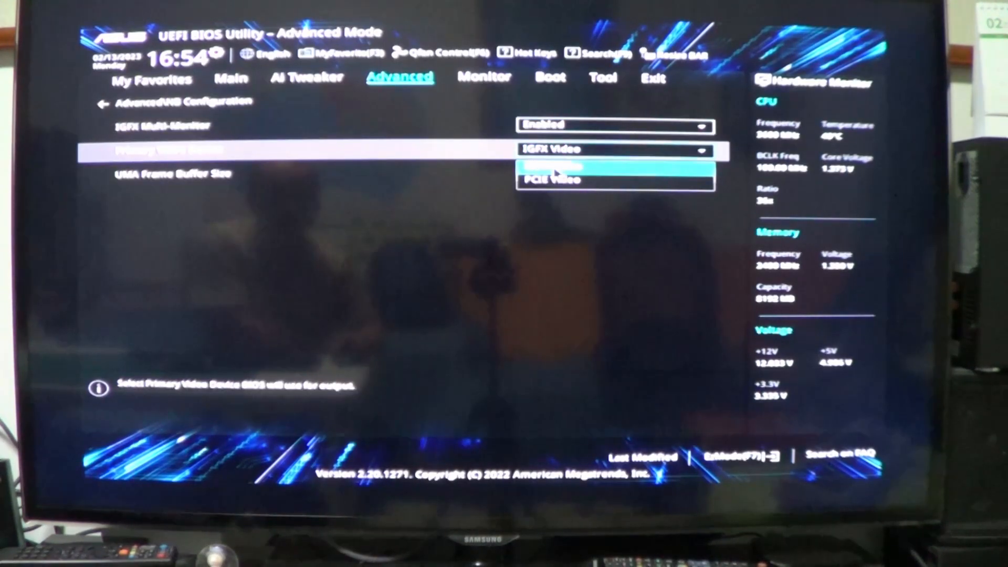
{"action": "mouse_move", "coordinate": [488, 239]}
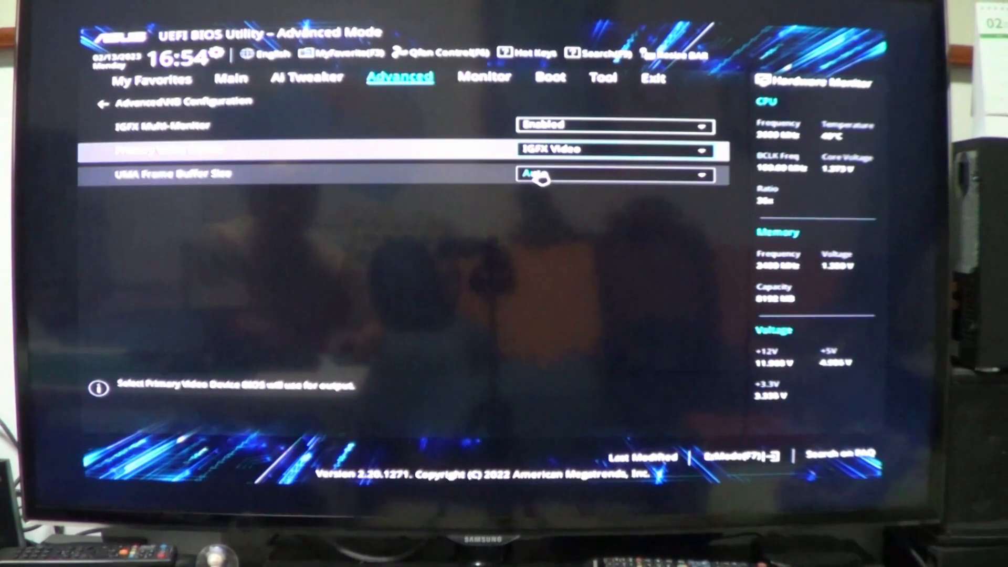
{"action": "left_click", "coordinate": [614, 174]}
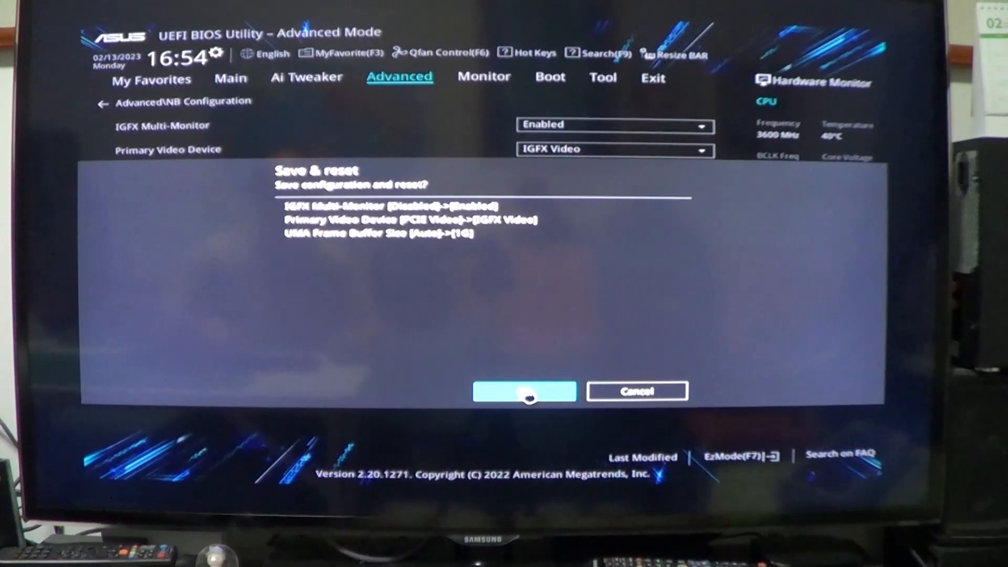
Confirm saving the integrated graphics changes with a 1G UMA frame buffer and reset the system.
{"action": "left_click", "coordinate": [523, 391]}
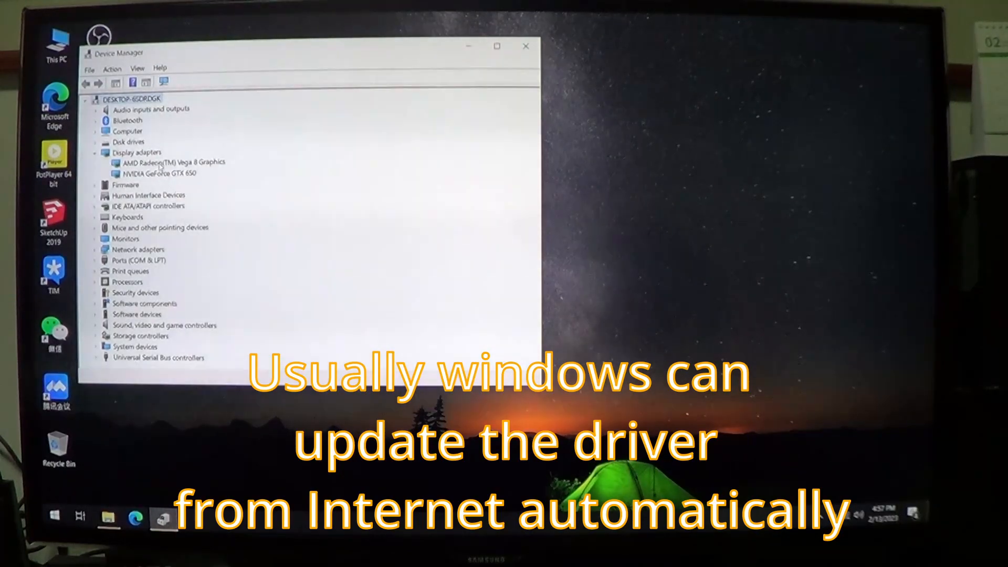
Select the AMD Radeon Vega 8 and NVIDIA GeForce GTX 650 adapters now both listed under Display adapters.
{"action": "left_click", "coordinate": [173, 173]}
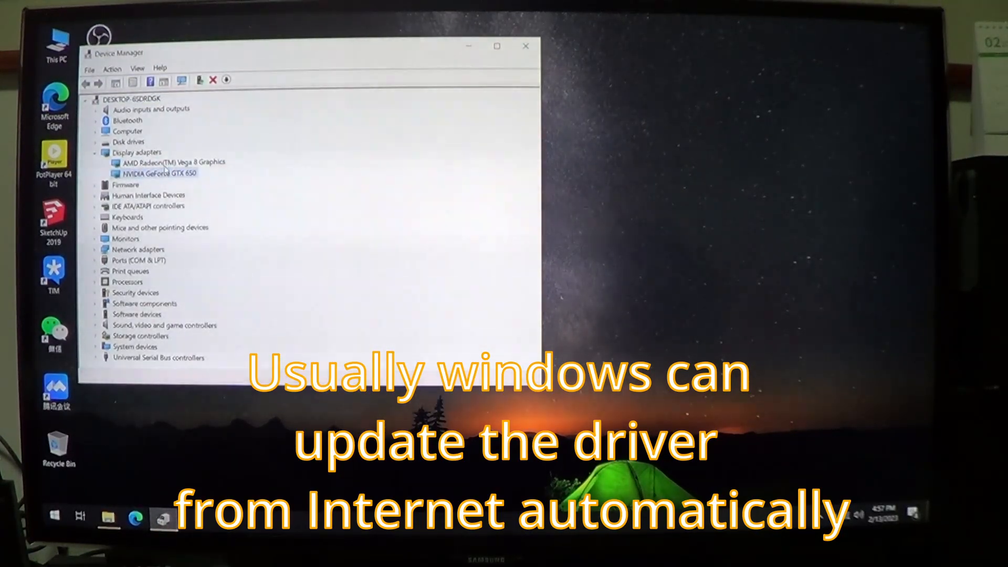
{"action": "left_click", "coordinate": [170, 161]}
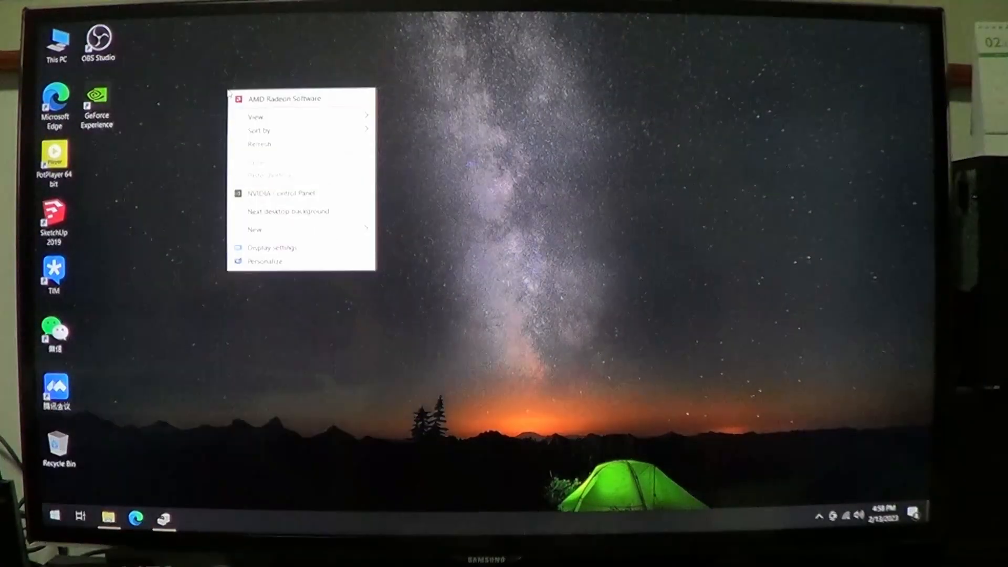
Add obs64 from C:\Program Files\obs-studio\bin\64bit to the graphics performance preference list.
{"action": "left_click", "coordinate": [271, 247]}
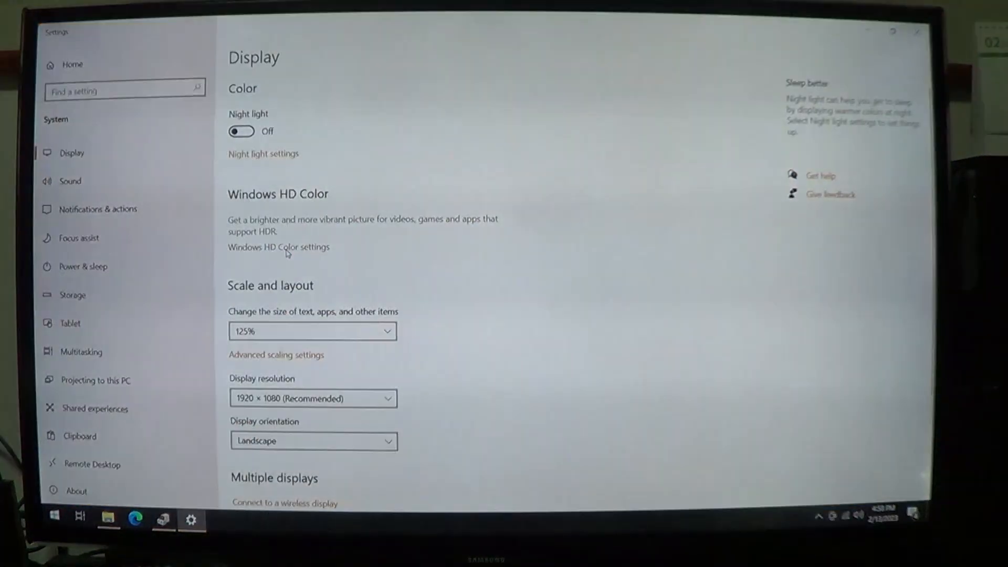
{"action": "scroll", "scroll_direction": "down", "scroll_amount": 3}
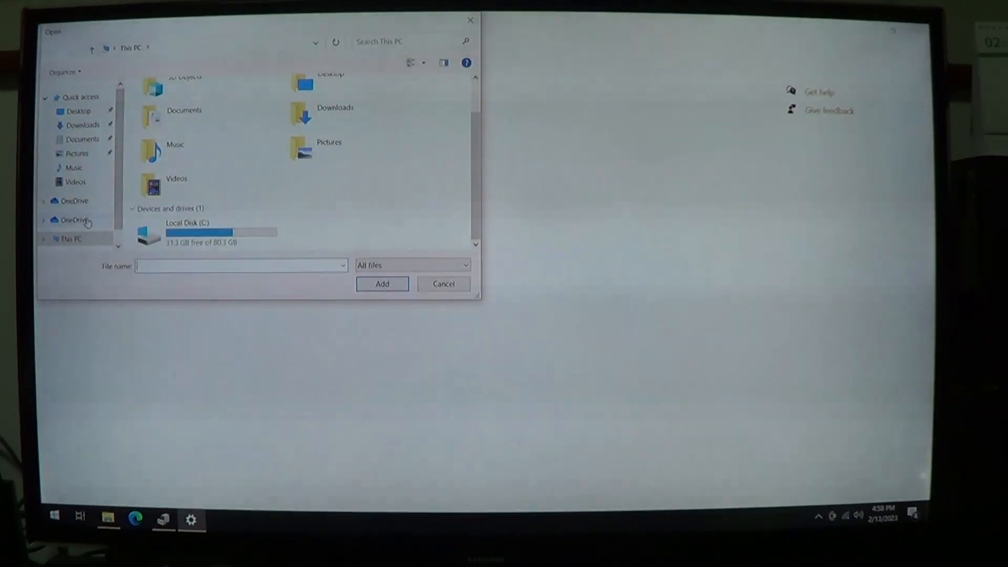
{"action": "double_click", "coordinate": [186, 223]}
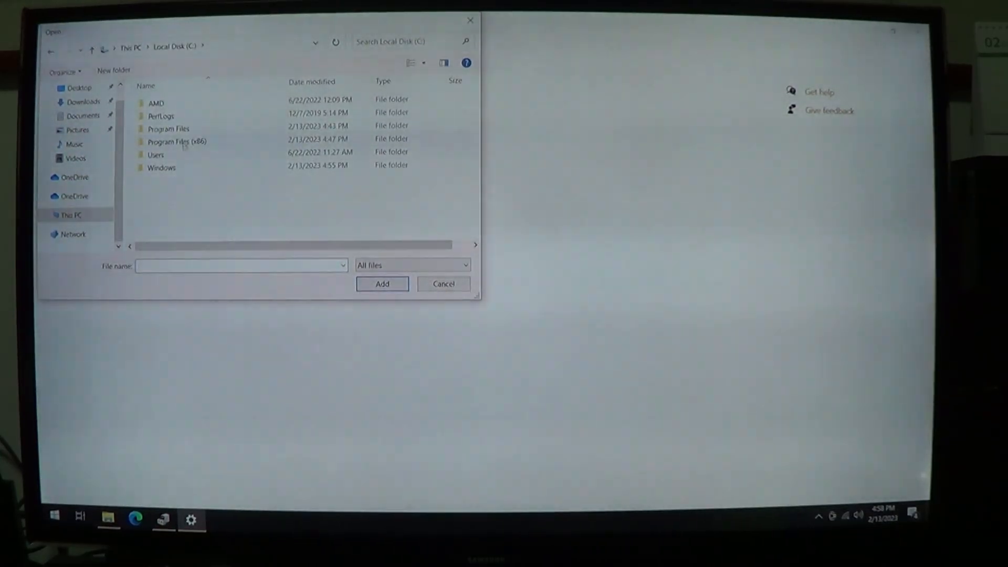
{"action": "double_click", "coordinate": [168, 128]}
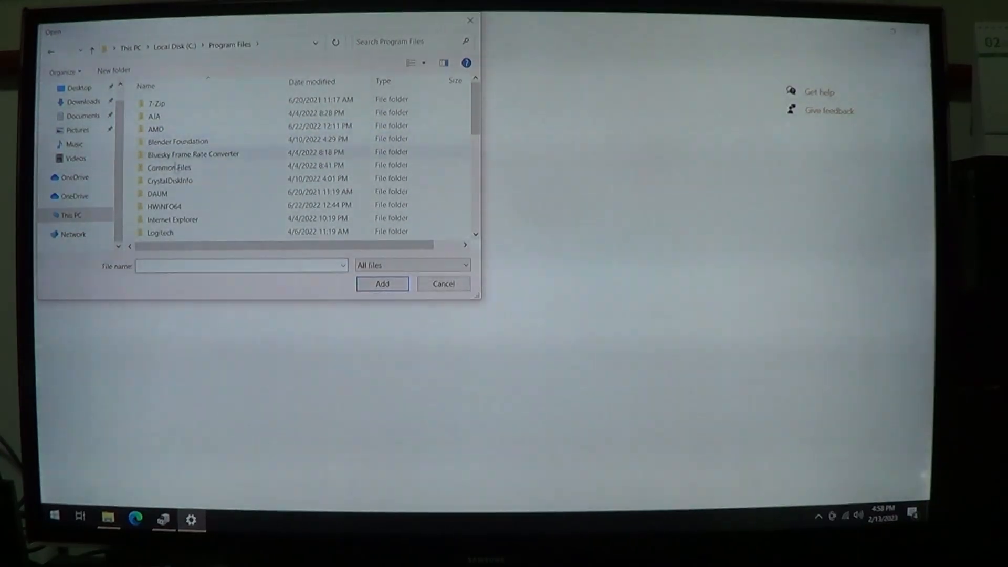
{"action": "scroll", "scroll_direction": "down", "scroll_amount": 3}
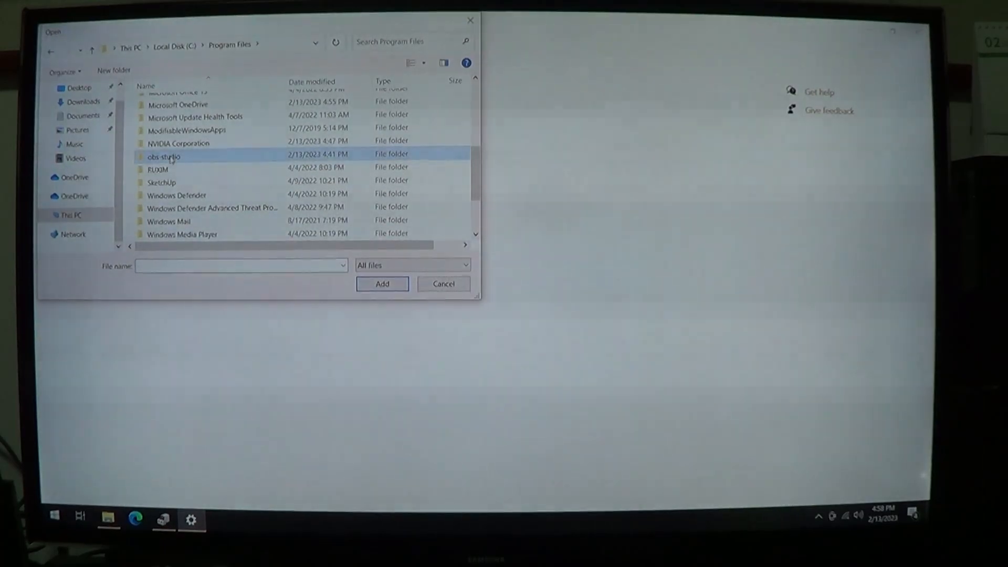
{"action": "double_click", "coordinate": [163, 156]}
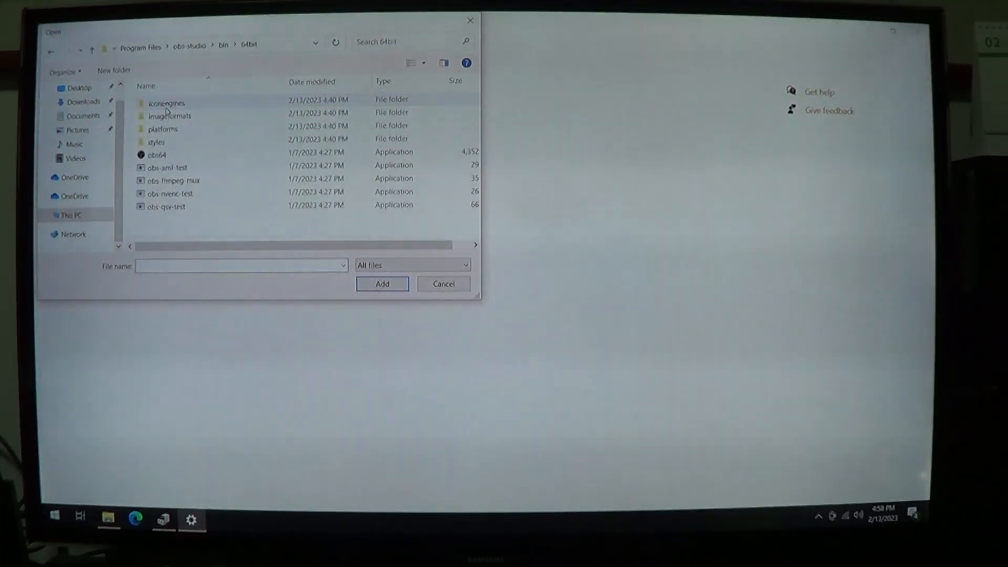
{"action": "left_click", "coordinate": [157, 155]}
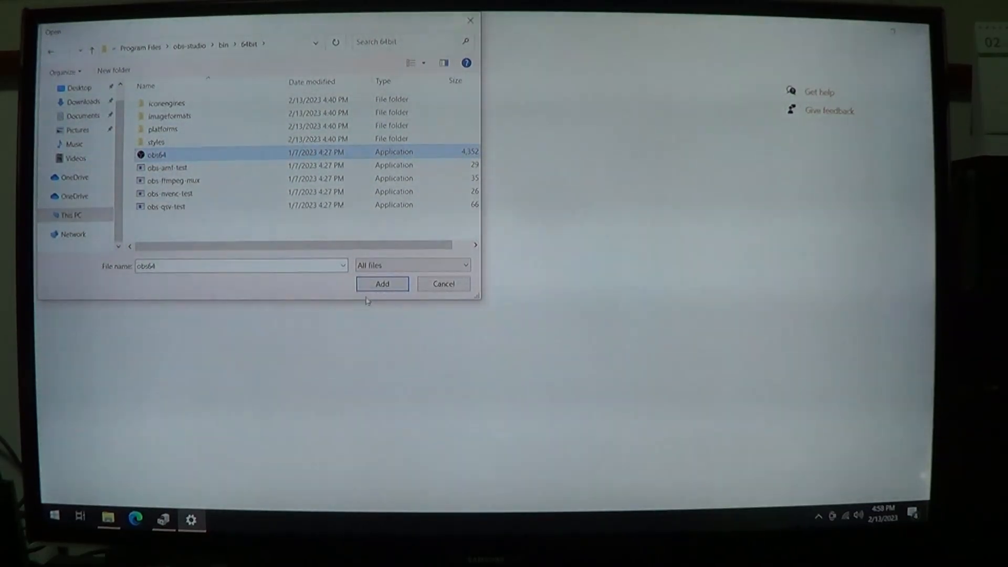
{"action": "left_click", "coordinate": [382, 284]}
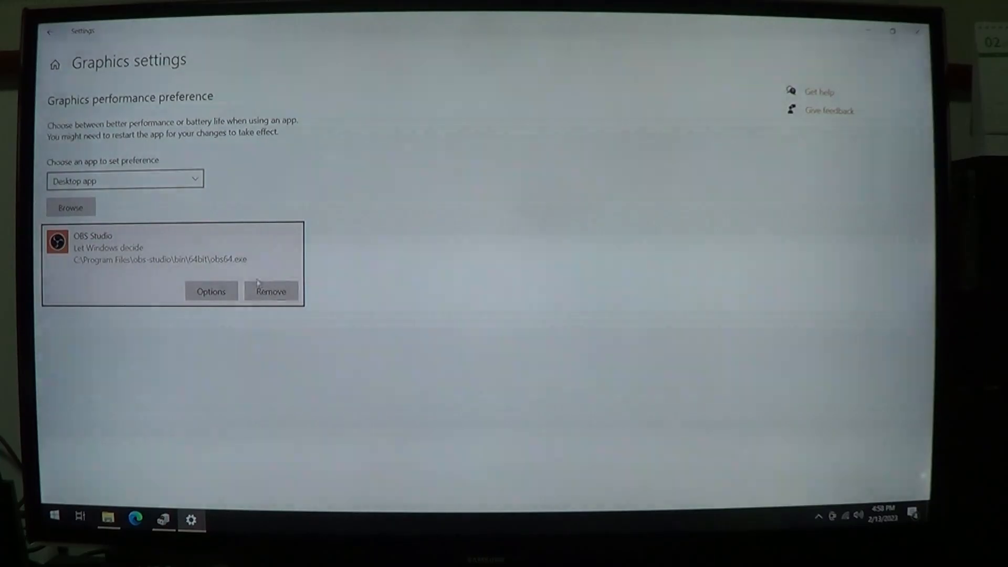
Set OBS Studio's graphics preference to the high-performance NVIDIA GeForce GTX 650.
{"action": "left_click", "coordinate": [211, 291]}
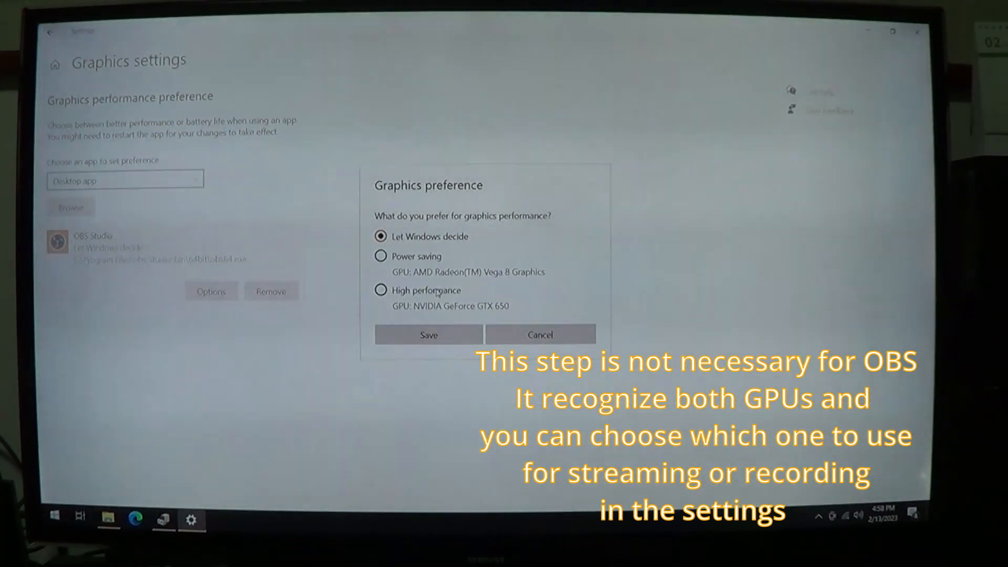
{"action": "left_click", "coordinate": [380, 290]}
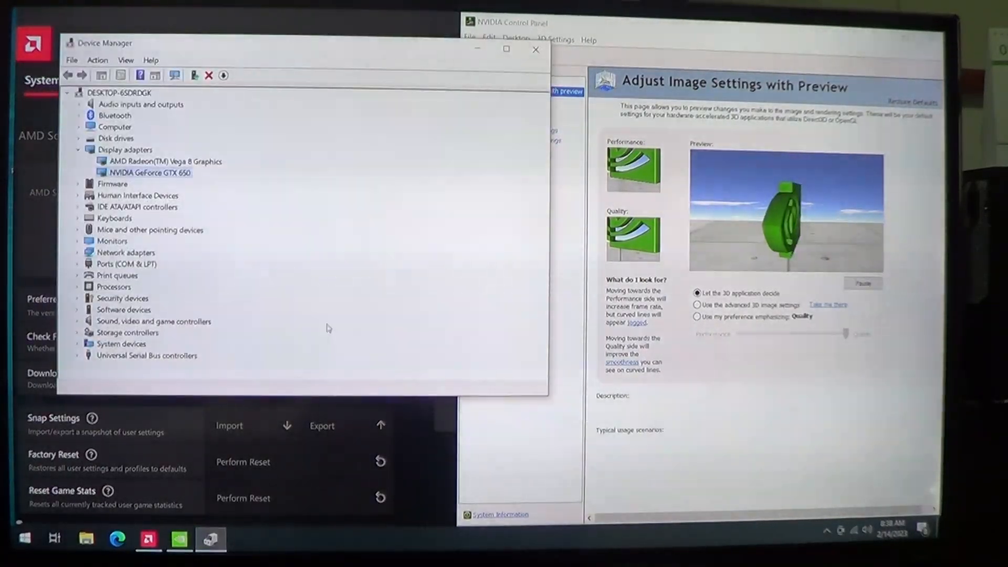
Select the AMD Radeon Vega 8 and NVIDIA GeForce GTX 650 adapters again in Device Manager.
{"action": "left_click", "coordinate": [168, 161]}
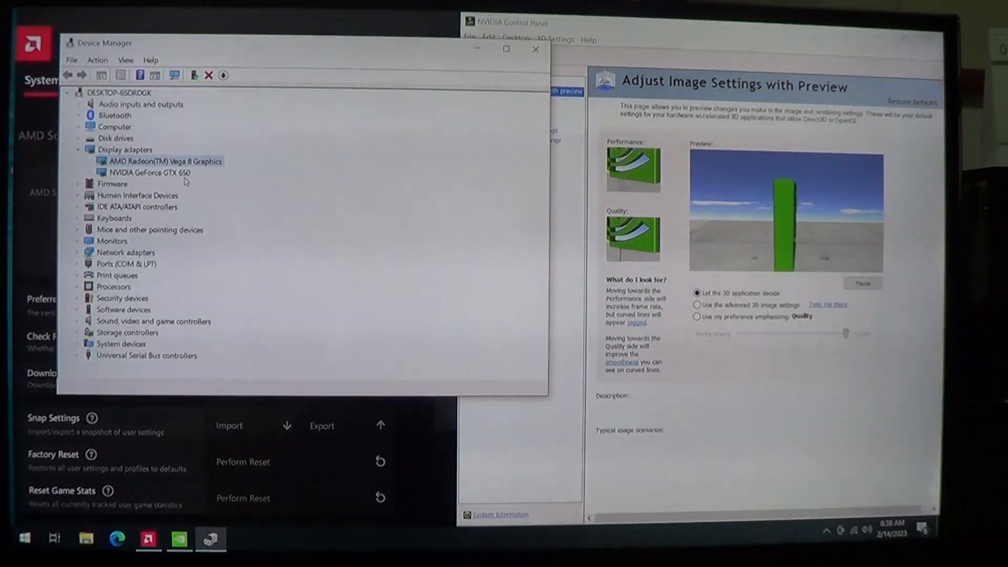
{"action": "left_click", "coordinate": [150, 172]}
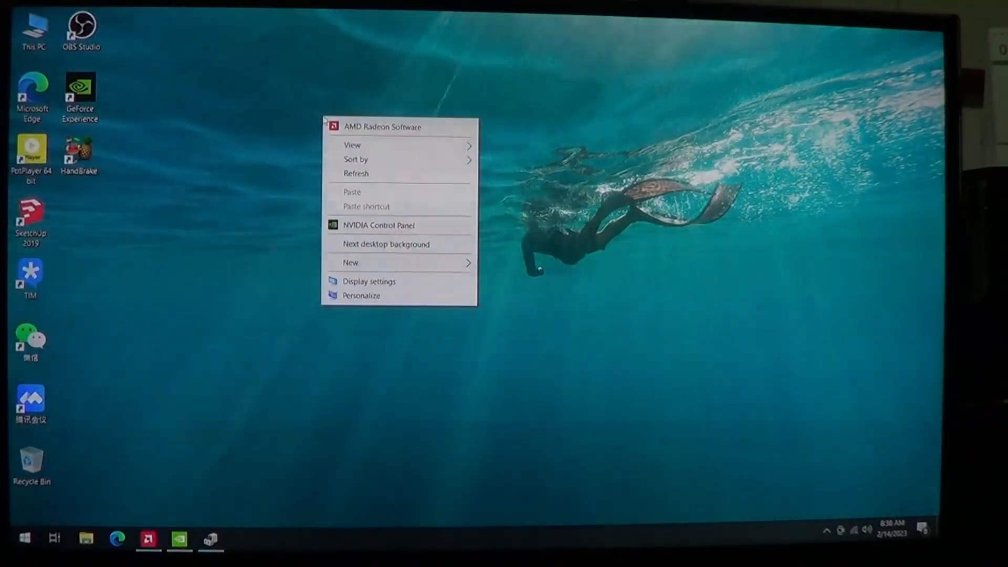
Return to Graphics settings via Display settings and confirm OBS Studio stays on High performance.
{"action": "left_click", "coordinate": [370, 282]}
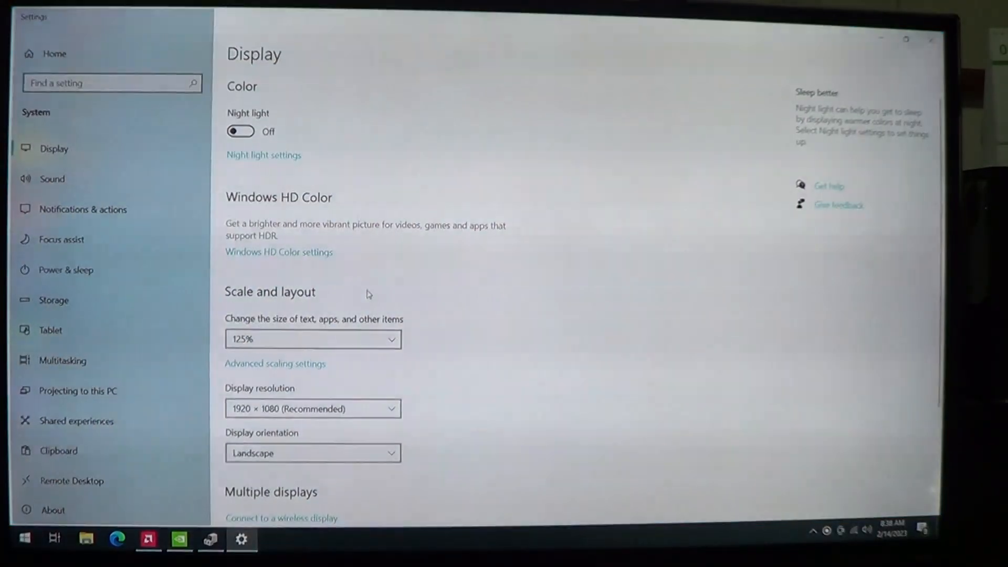
{"action": "scroll", "scroll_direction": "down", "scroll_amount": 3}
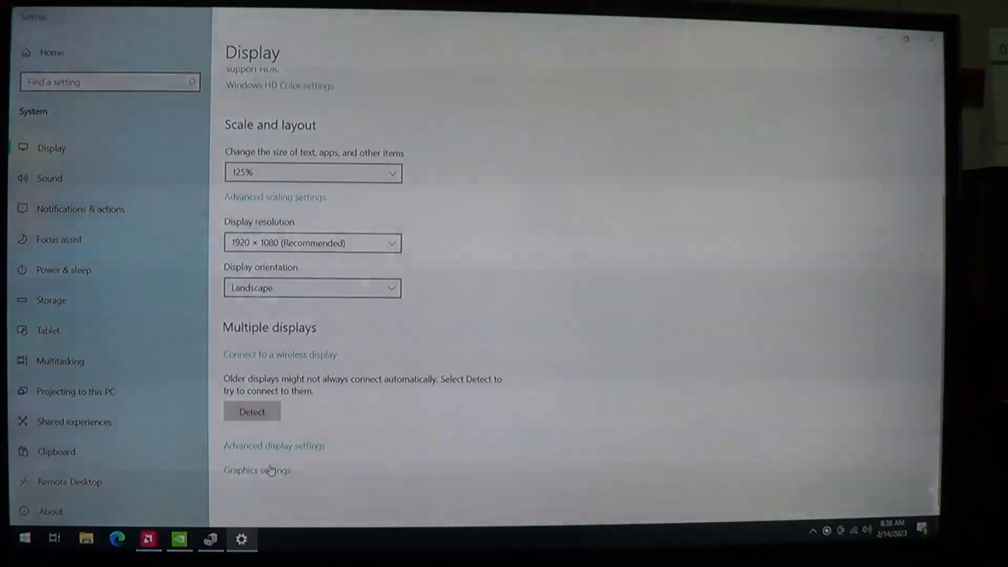
{"action": "left_click", "coordinate": [256, 470]}
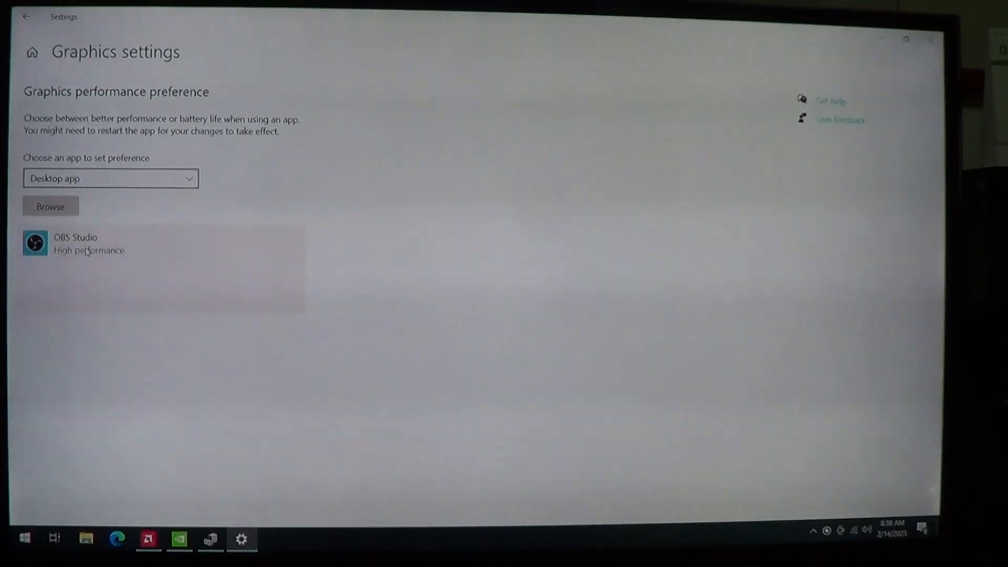
{"action": "left_click", "coordinate": [204, 297]}
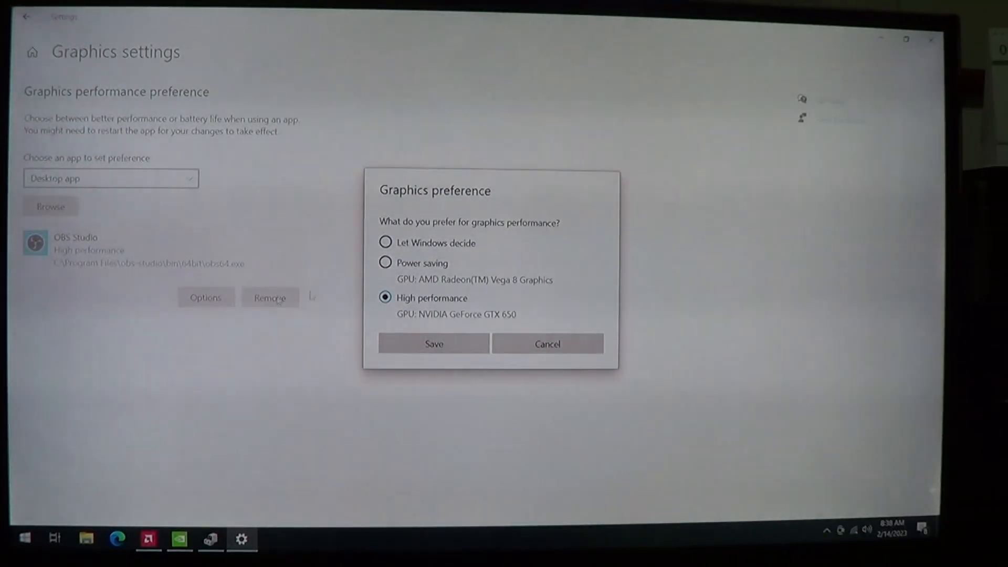
{"action": "left_click", "coordinate": [433, 343]}
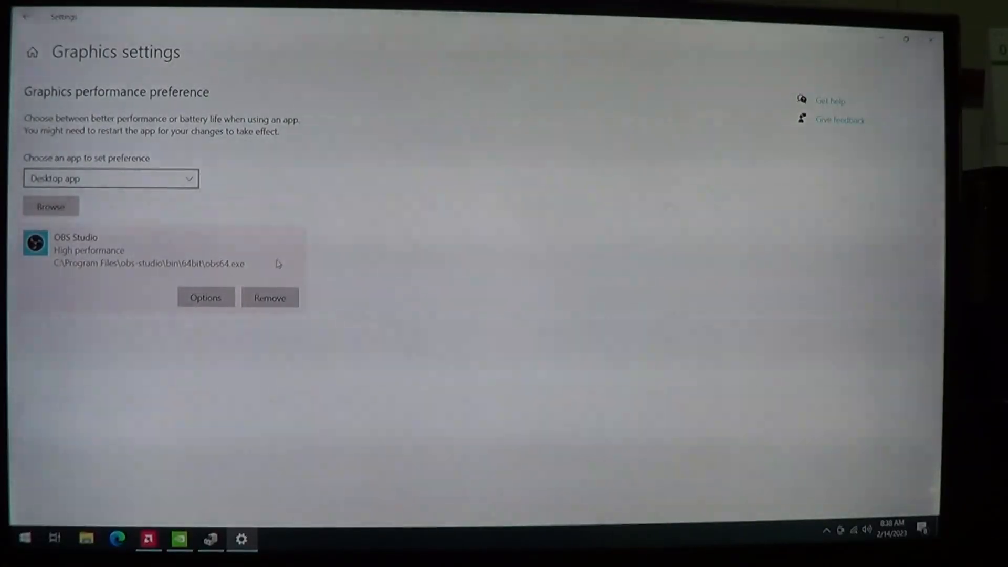
{"action": "left_click", "coordinate": [204, 297]}
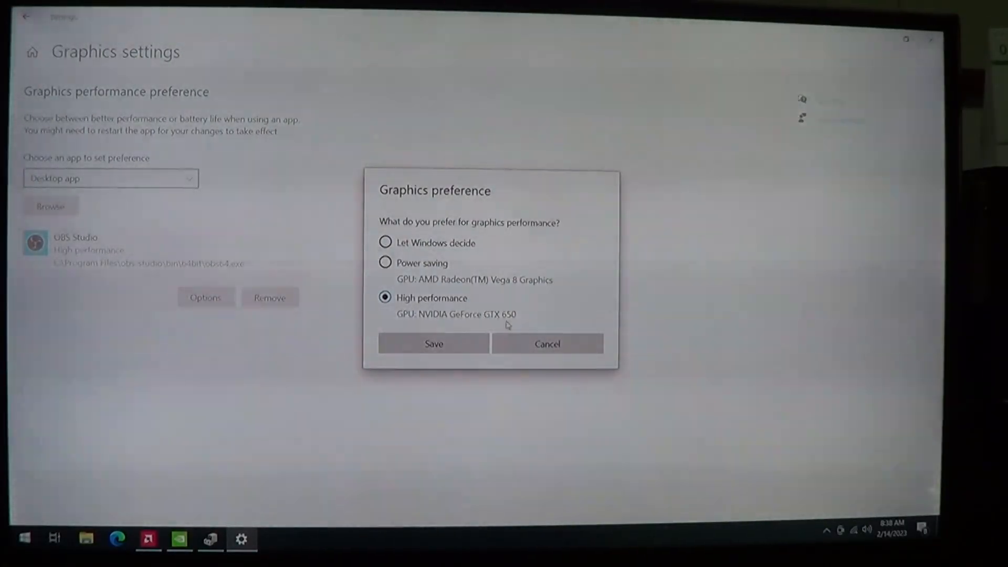
{"action": "left_click", "coordinate": [434, 343]}
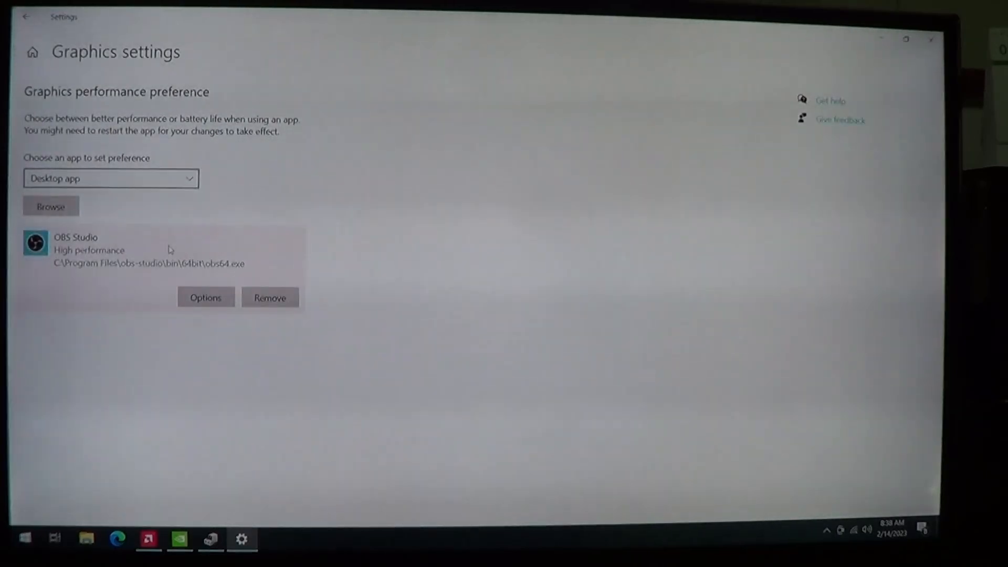
Browse for HandBrake.exe to add it to the graphics preference list.
{"action": "left_click", "coordinate": [50, 207]}
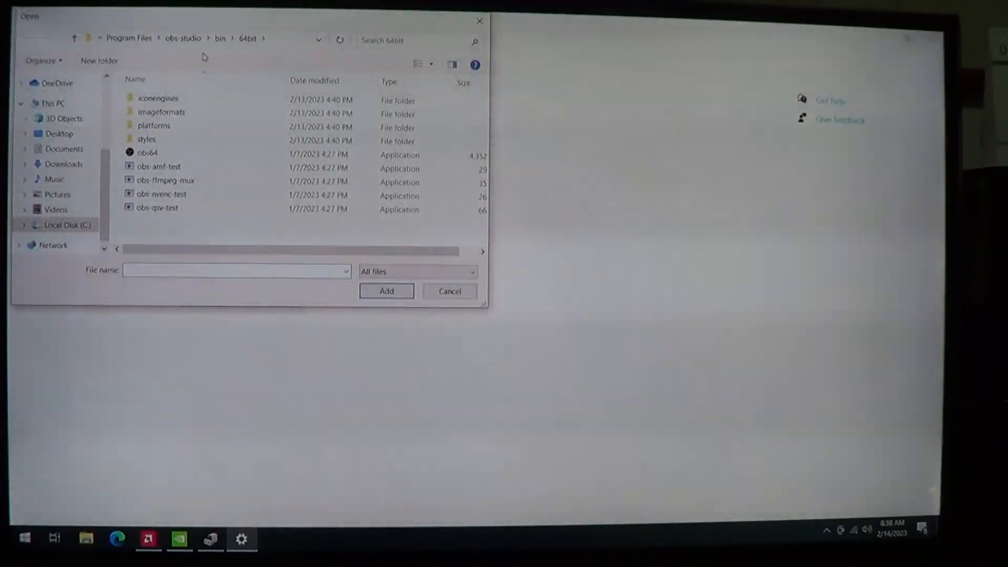
{"action": "left_click", "coordinate": [129, 37]}
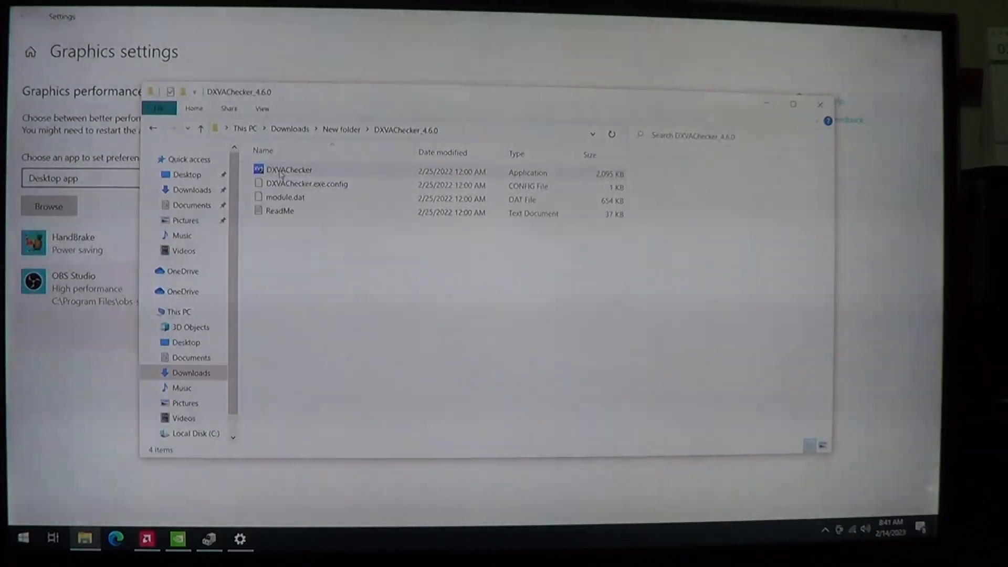
Launch DXVAChecker.exe and review the GTX 650's supported decoder devices.
{"action": "double_click", "coordinate": [288, 169]}
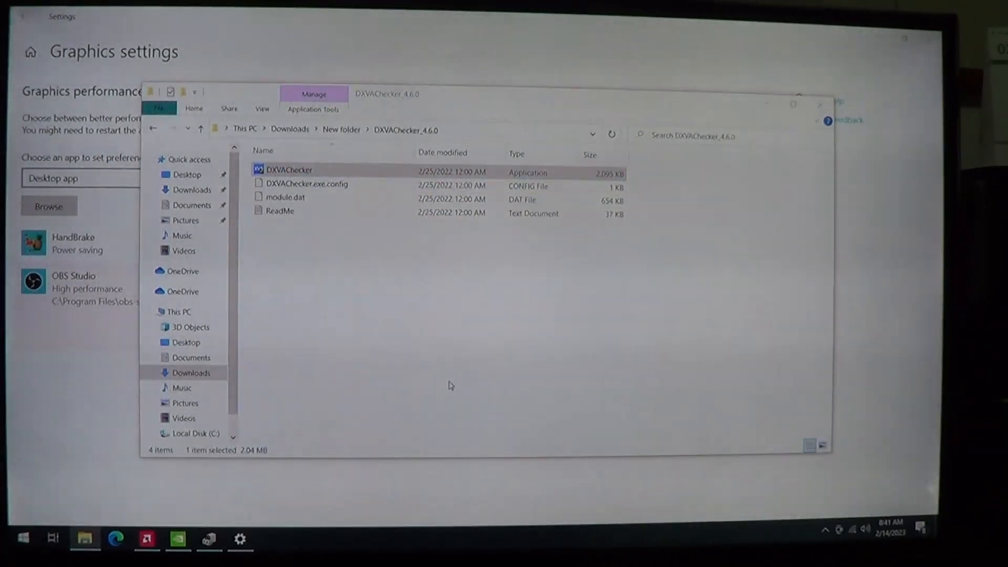
{"action": "double_click", "coordinate": [287, 169]}
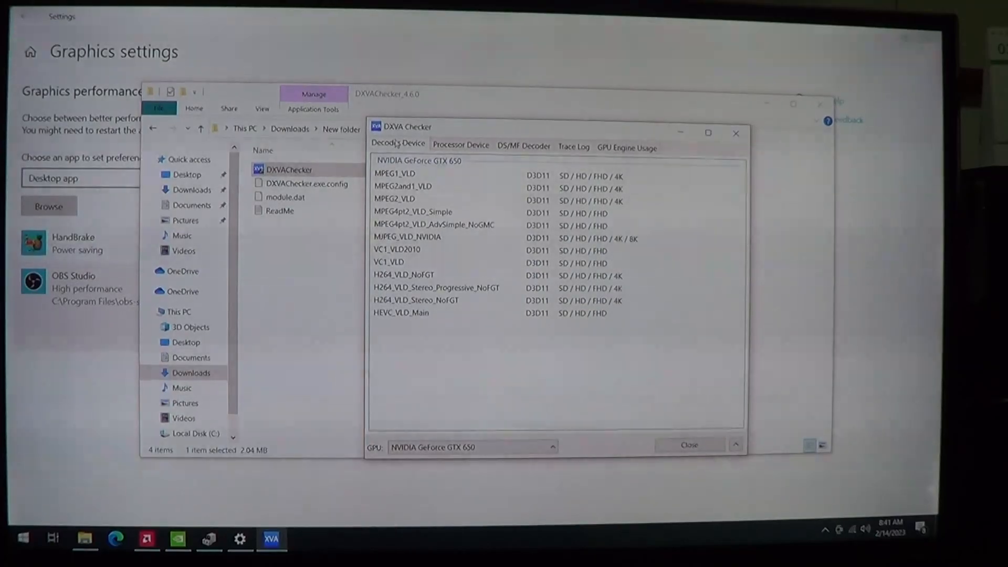
{"action": "left_click", "coordinate": [395, 173]}
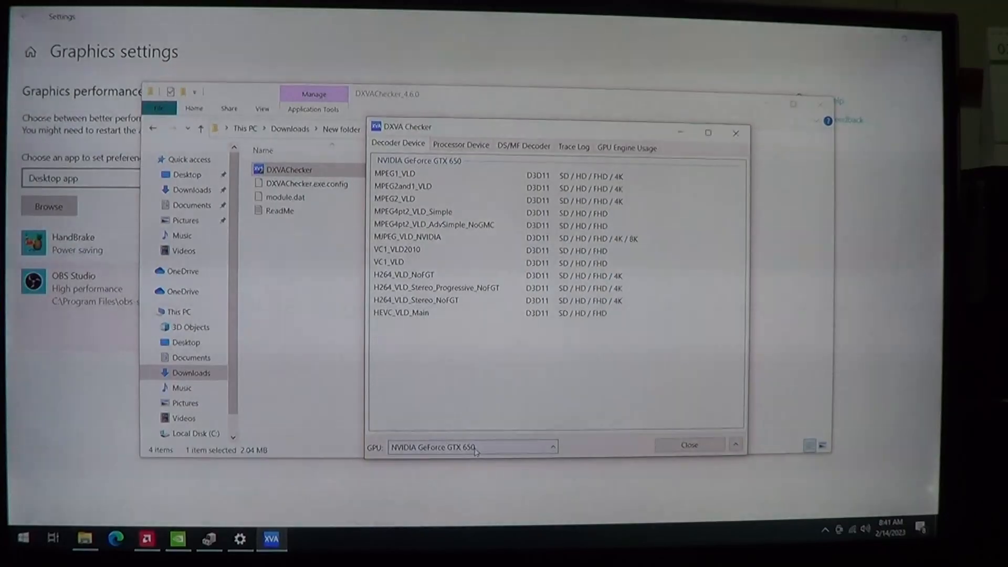
Switch the DXVA check to the AMD Radeon Vega 8 GPU.
{"action": "left_click", "coordinate": [551, 446]}
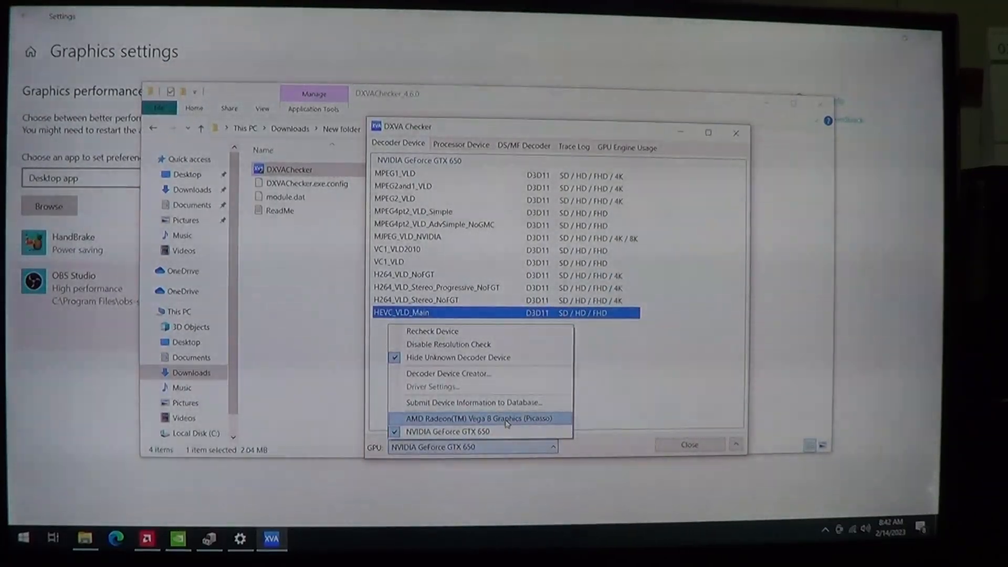
{"action": "left_click", "coordinate": [485, 418]}
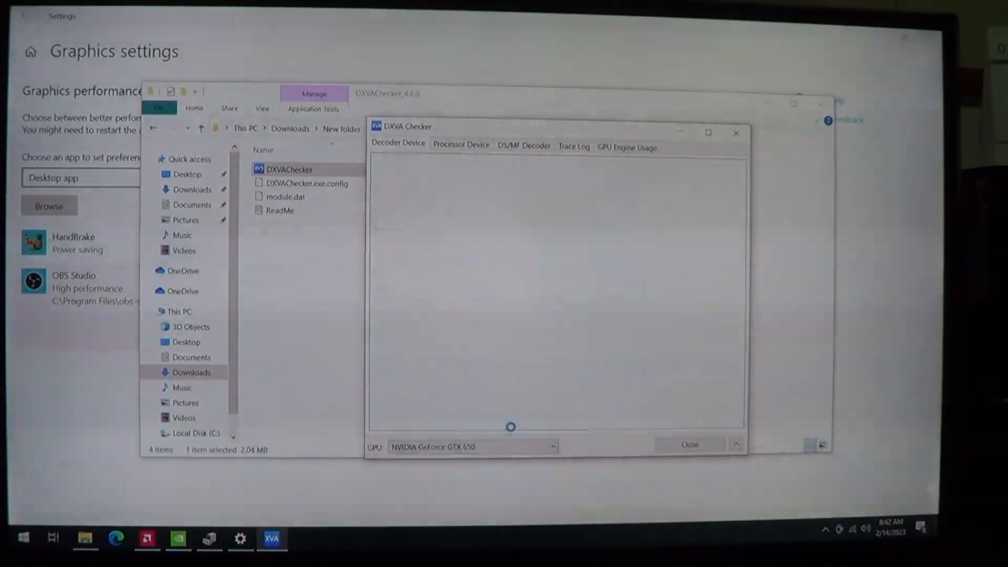
{"action": "left_click", "coordinate": [473, 446]}
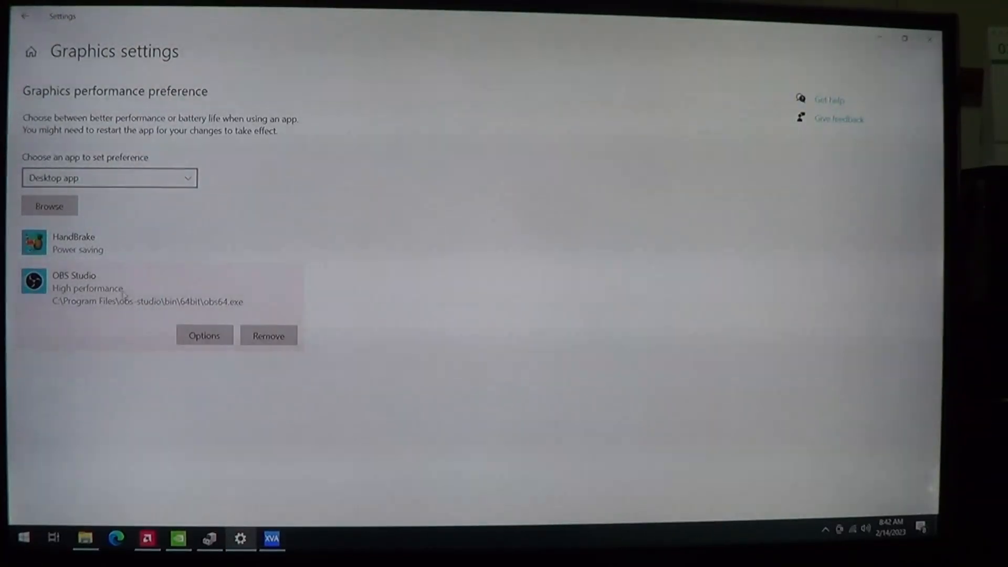
Confirm OBS Studio and HandBrake both keep the High performance graphics preference.
{"action": "left_click", "coordinate": [204, 335]}
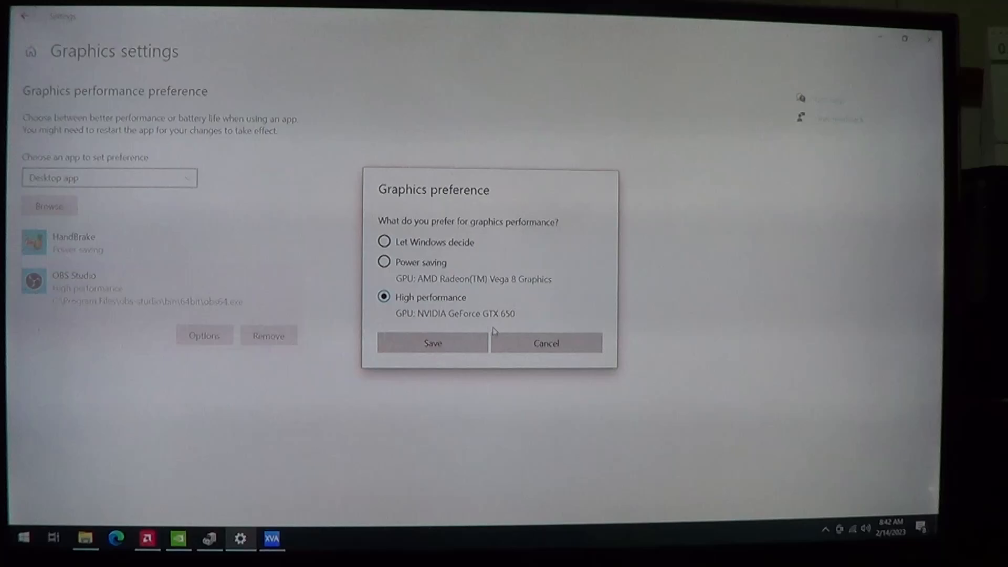
{"action": "left_click", "coordinate": [433, 342]}
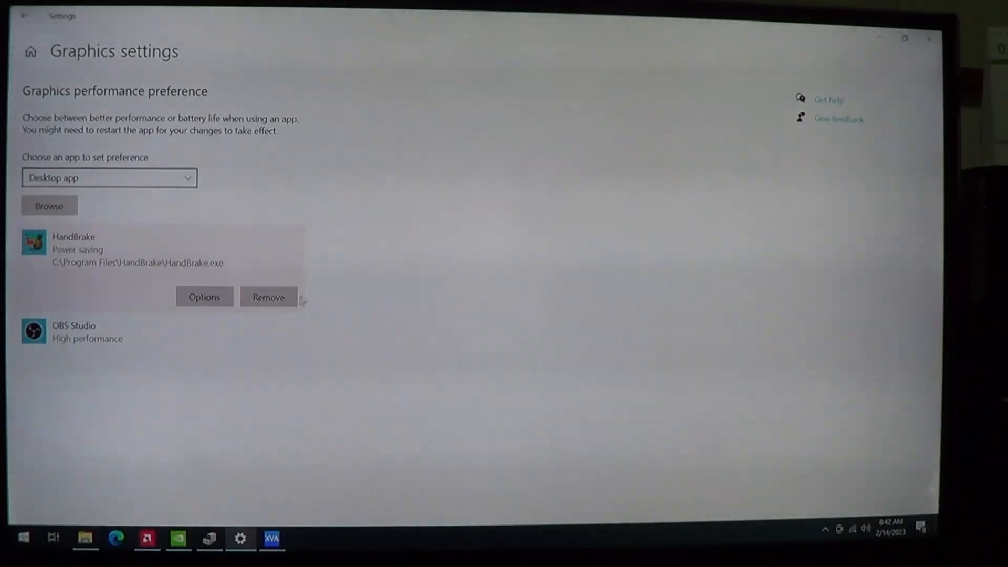
{"action": "left_click", "coordinate": [204, 297]}
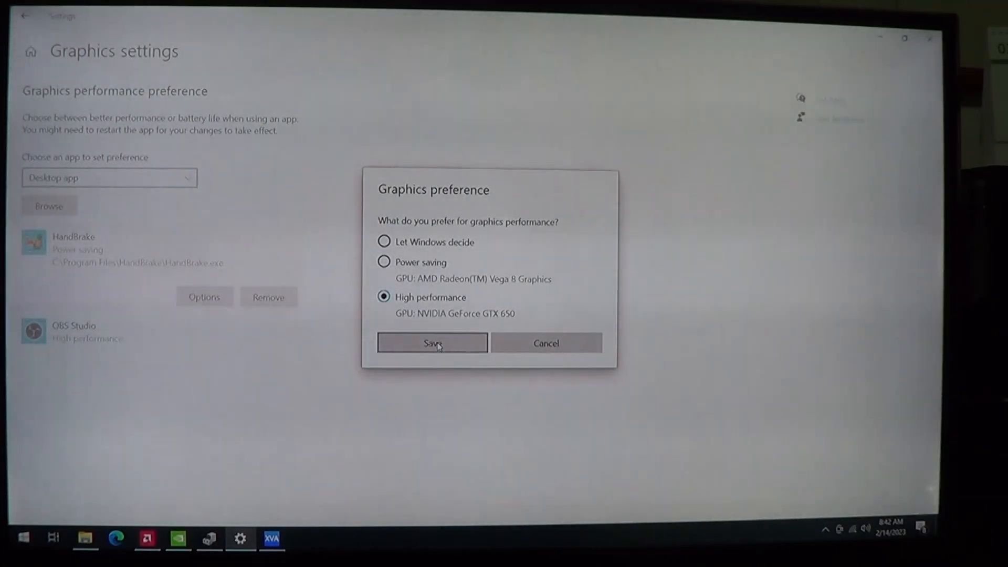
{"action": "left_click", "coordinate": [432, 342]}
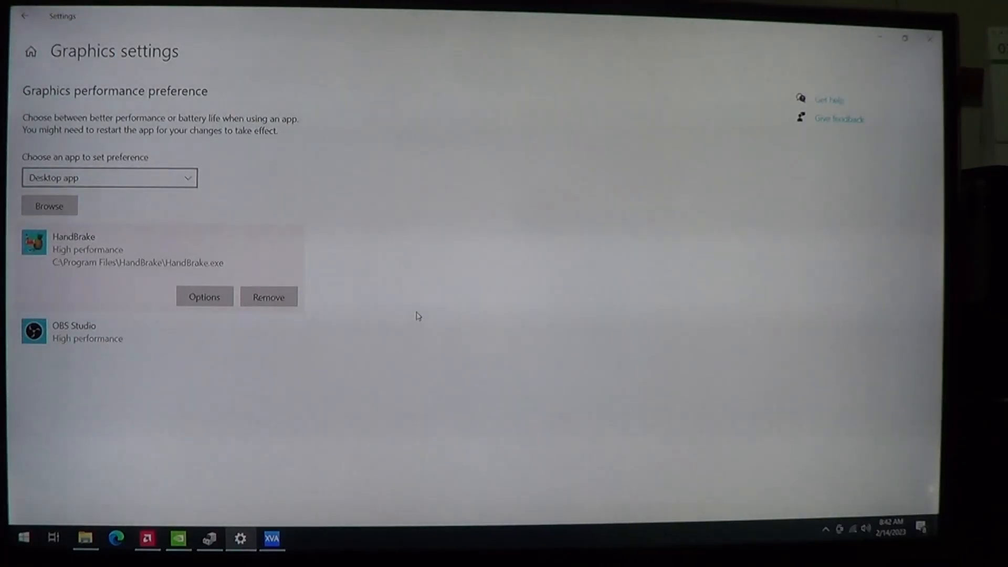
{"action": "left_click", "coordinate": [203, 296]}
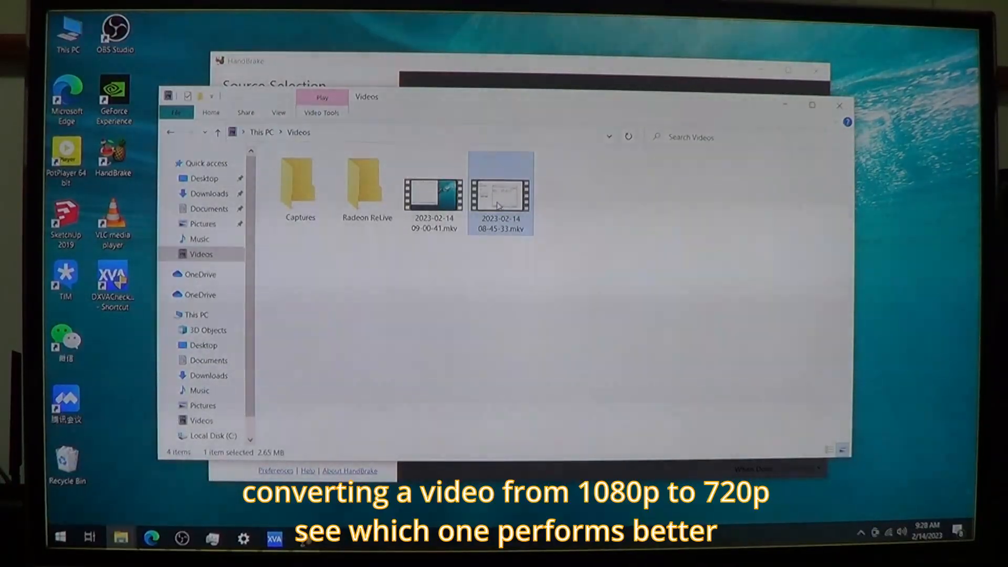
{"action": "mouse_move", "coordinate": [500, 193]}
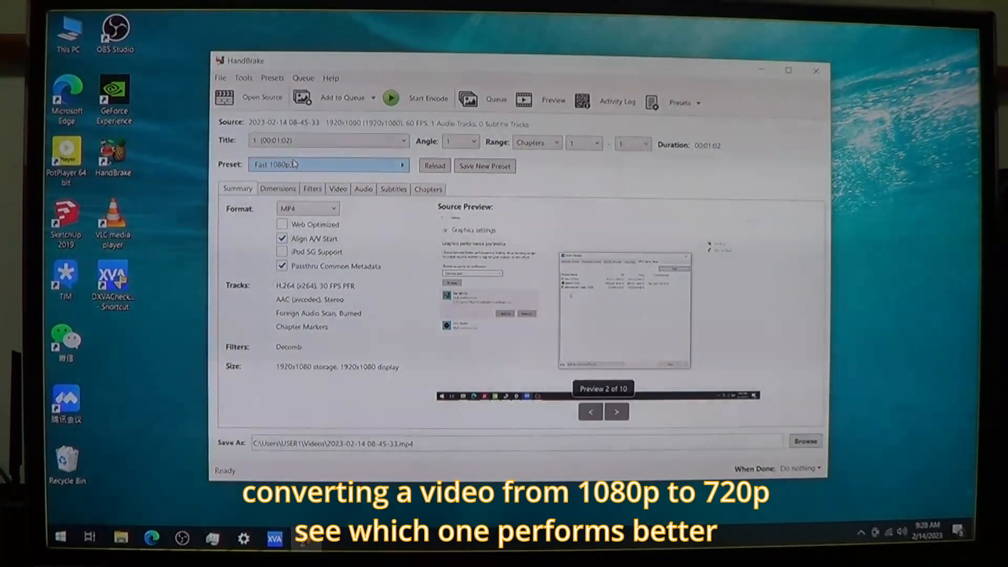
Apply the HQ 720p30 Surround preset to the loaded source for 1280x720 output.
{"action": "left_click", "coordinate": [329, 165]}
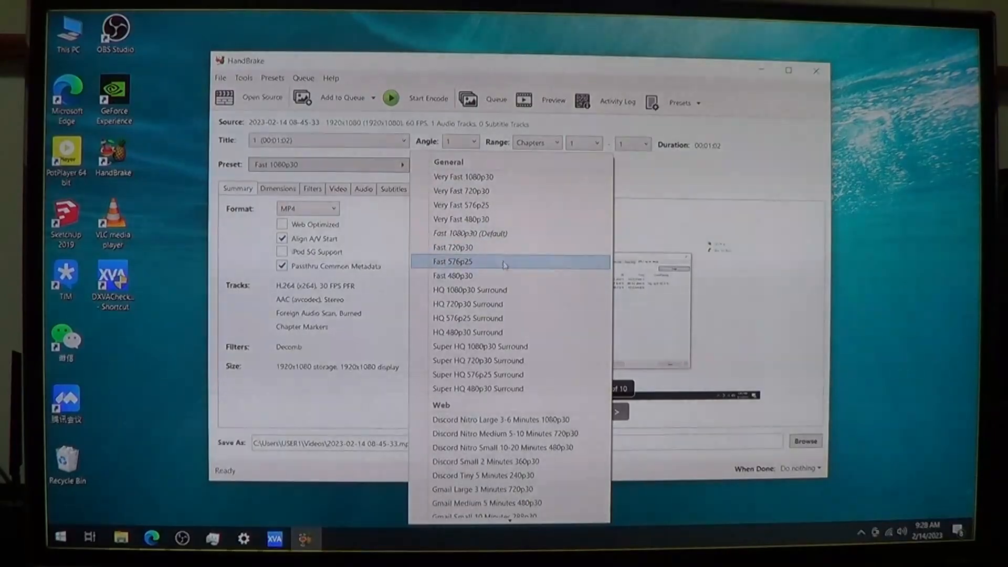
{"action": "mouse_move", "coordinate": [511, 318]}
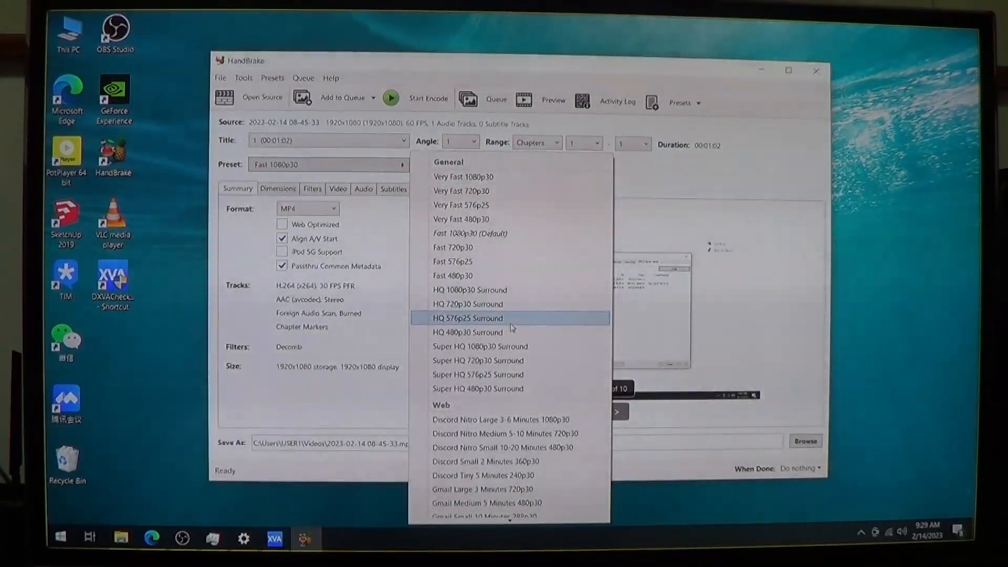
{"action": "mouse_move", "coordinate": [467, 305]}
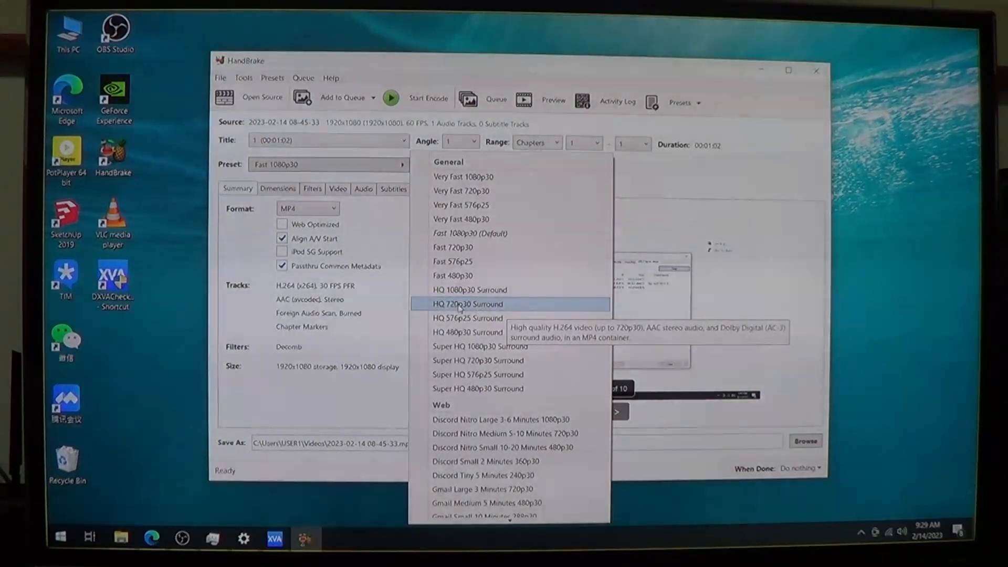
{"action": "left_click", "coordinate": [468, 303]}
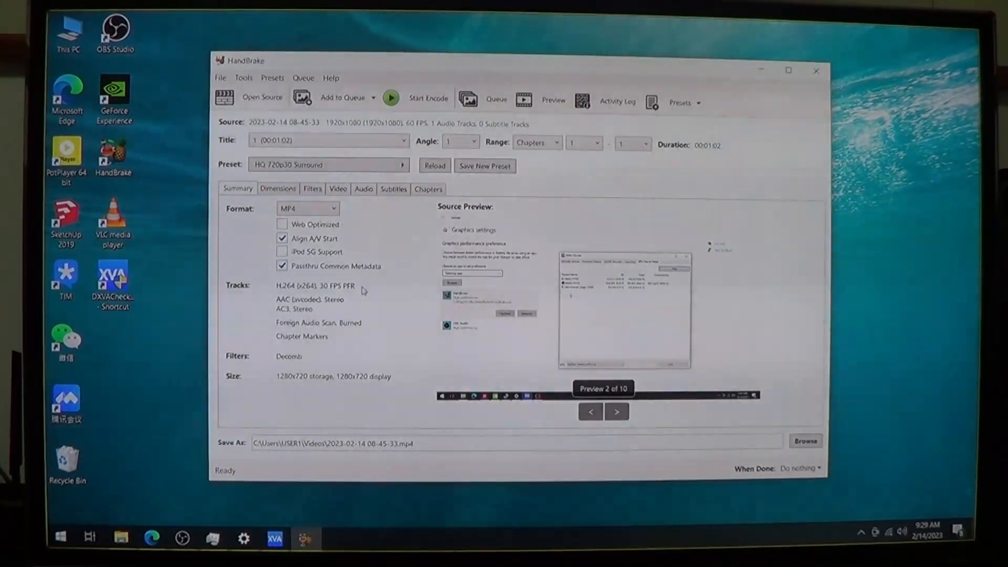
{"action": "left_click", "coordinate": [337, 188]}
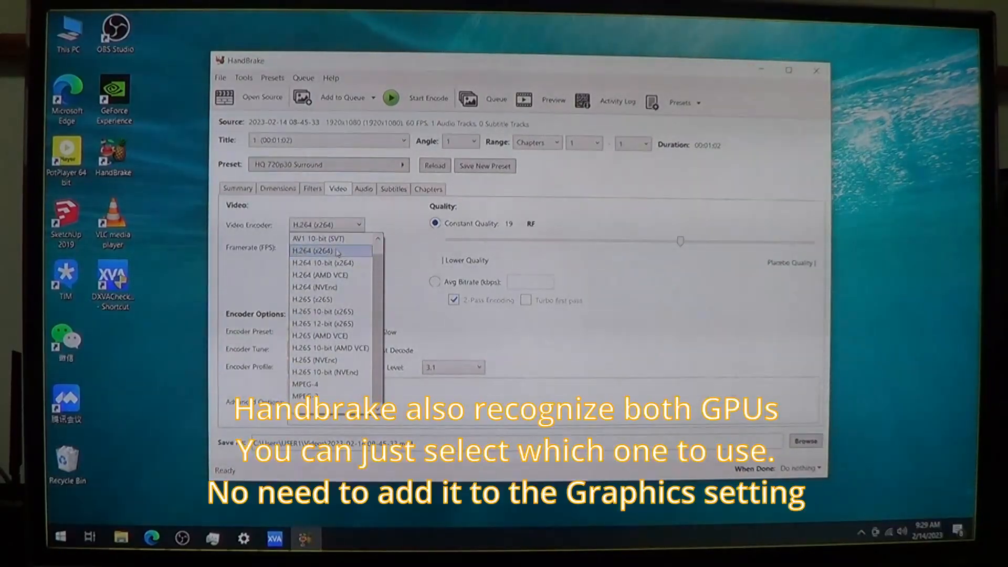
{"action": "mouse_move", "coordinate": [320, 274]}
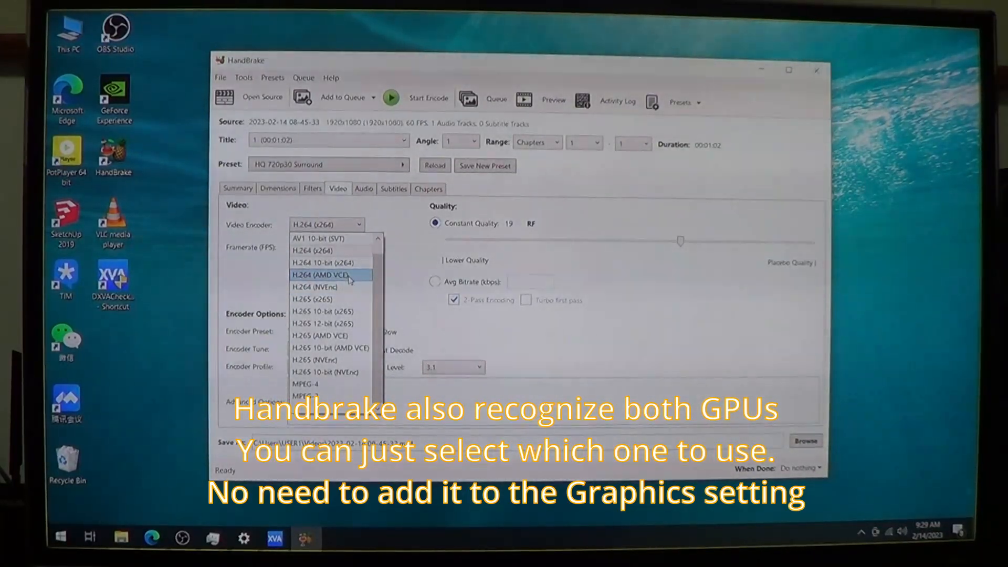
{"action": "left_click", "coordinate": [321, 274]}
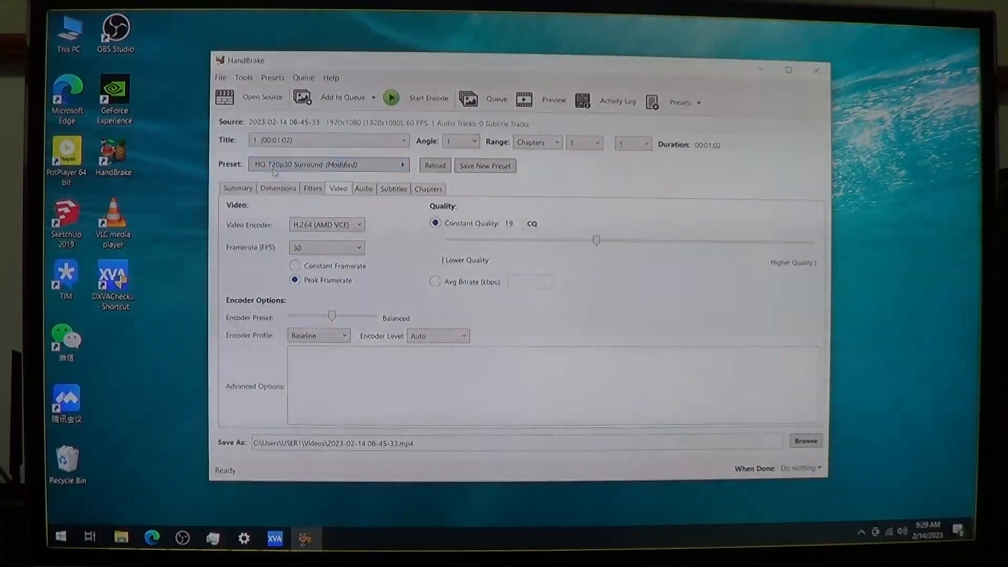
{"action": "left_click", "coordinate": [237, 187]}
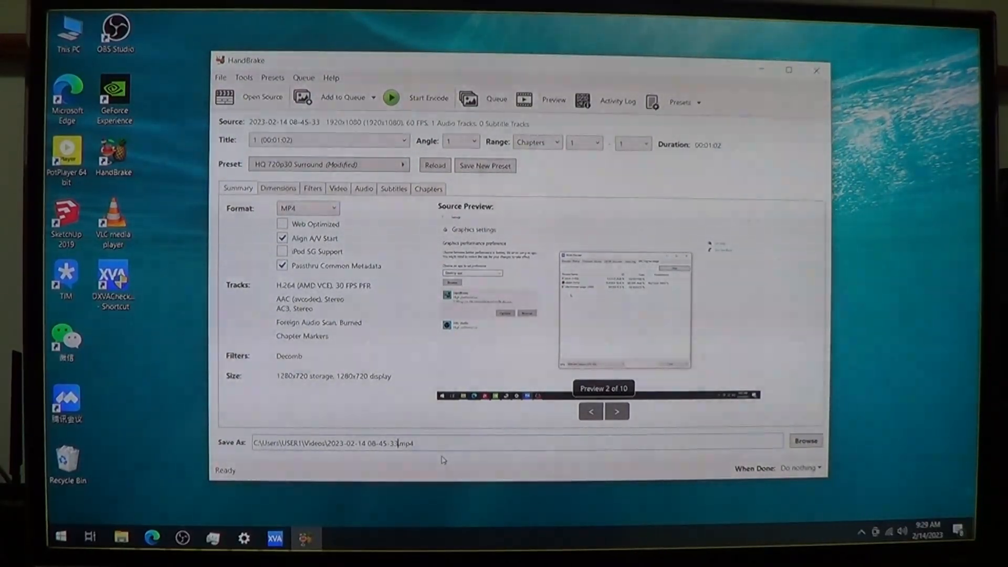
{"action": "type", "text": "AMD"}
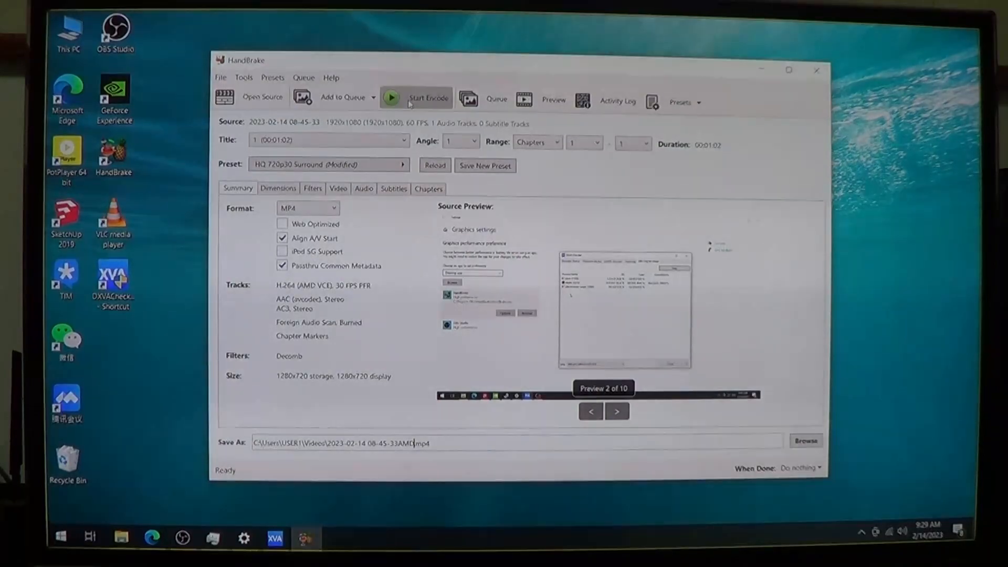
{"action": "left_click", "coordinate": [428, 98]}
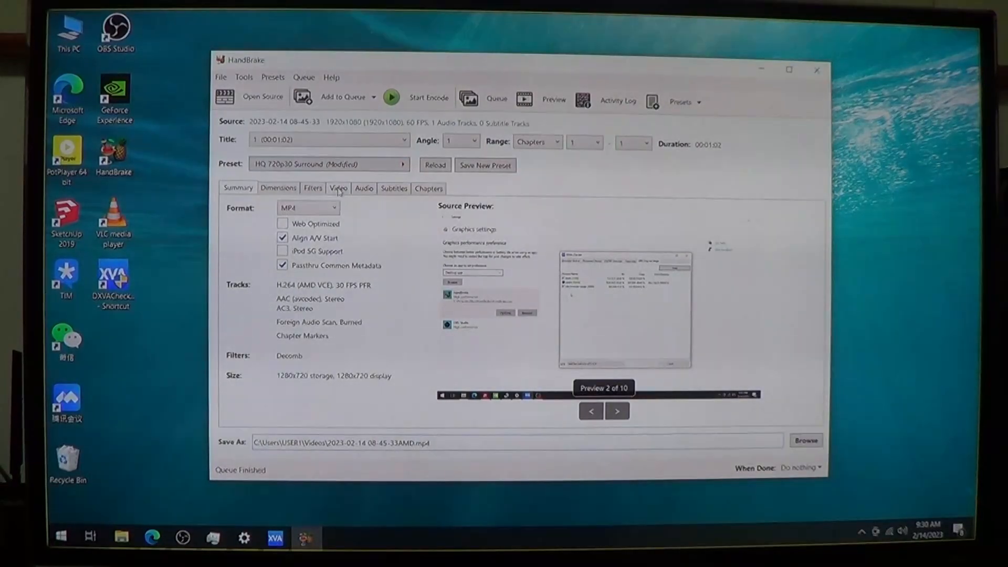
Switch the encoder to H.264 (NVEnc) and suffix the output name with NV.
{"action": "left_click", "coordinate": [326, 224]}
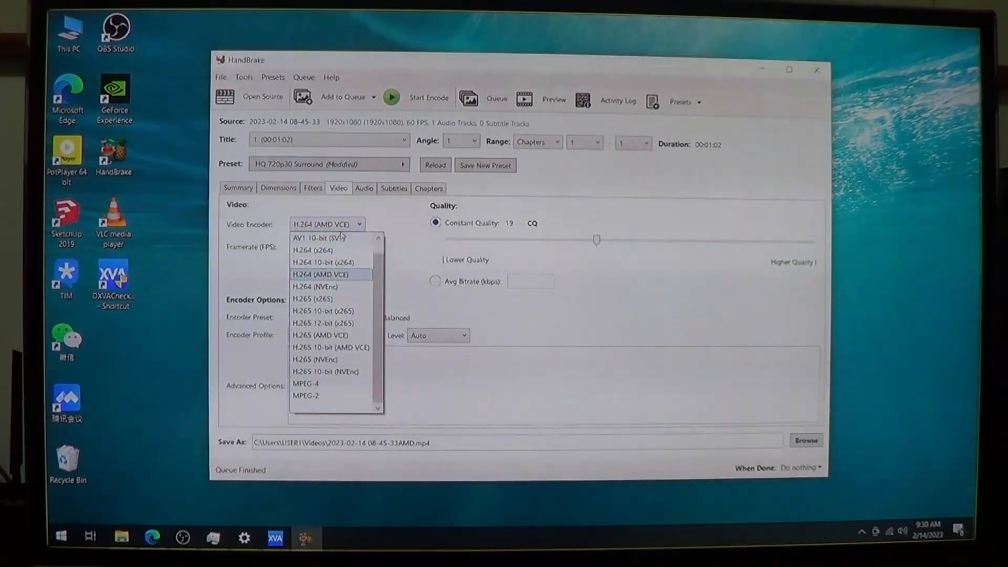
{"action": "mouse_move", "coordinate": [329, 287]}
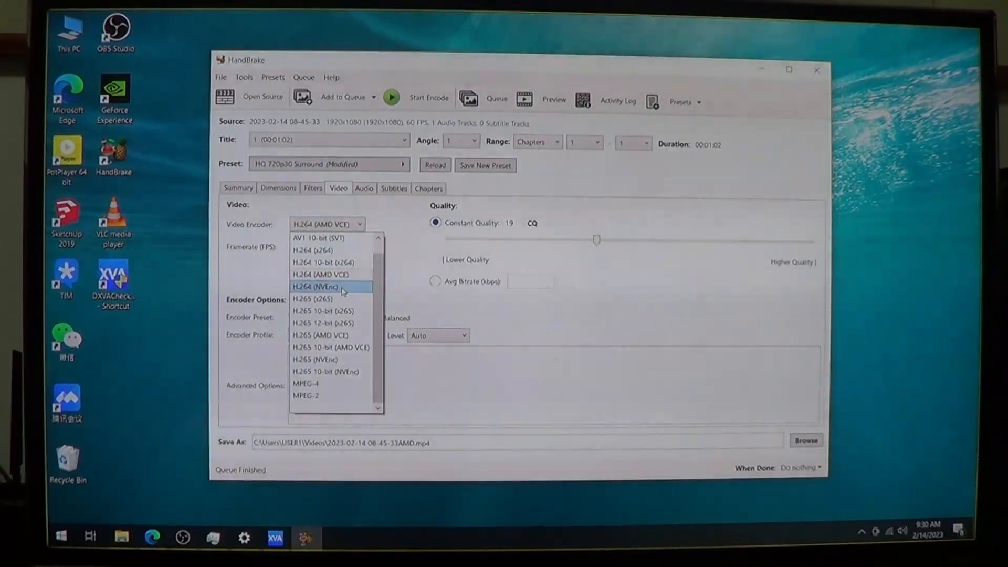
{"action": "left_click", "coordinate": [314, 287]}
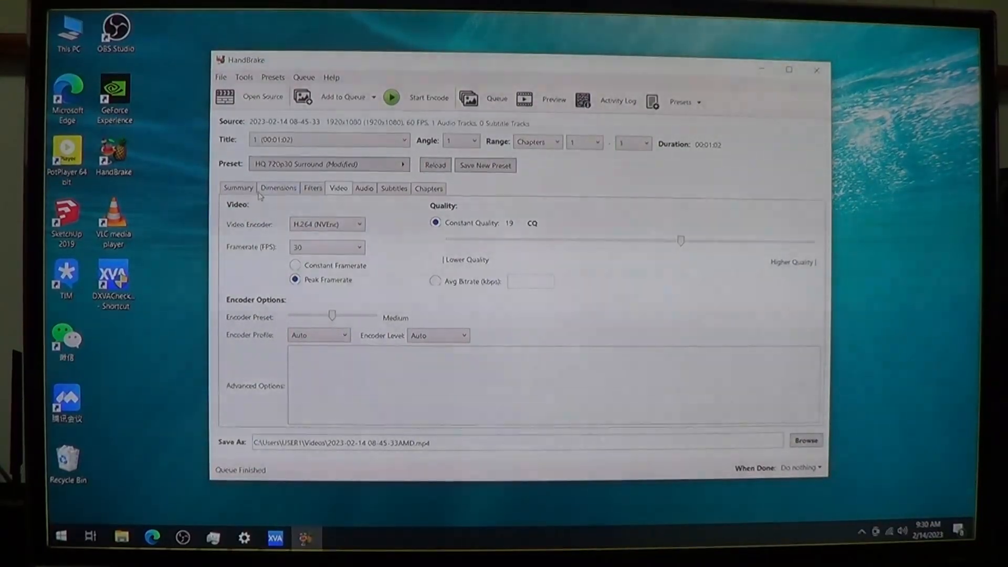
{"action": "left_click", "coordinate": [238, 188]}
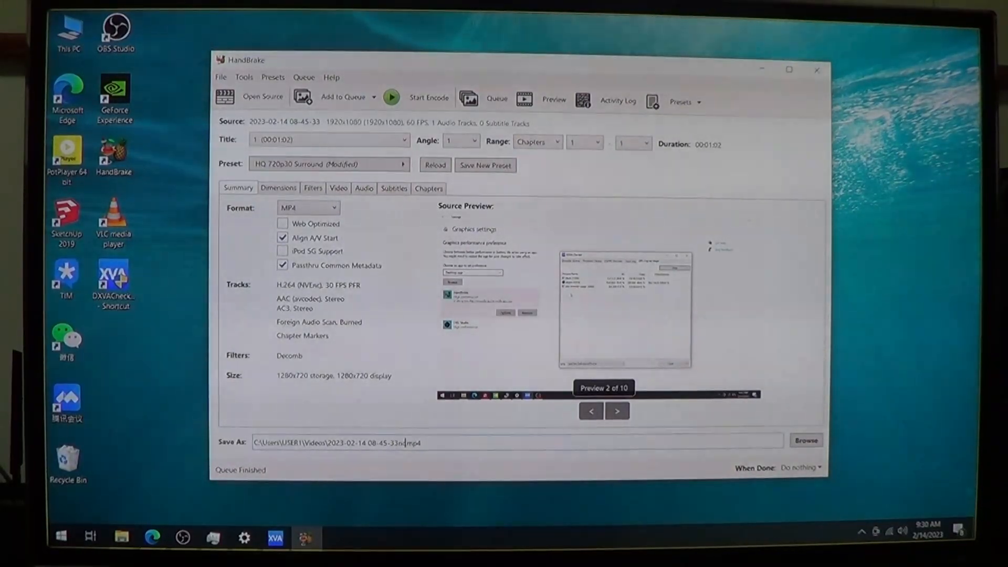
{"action": "type", "text": "NV"}
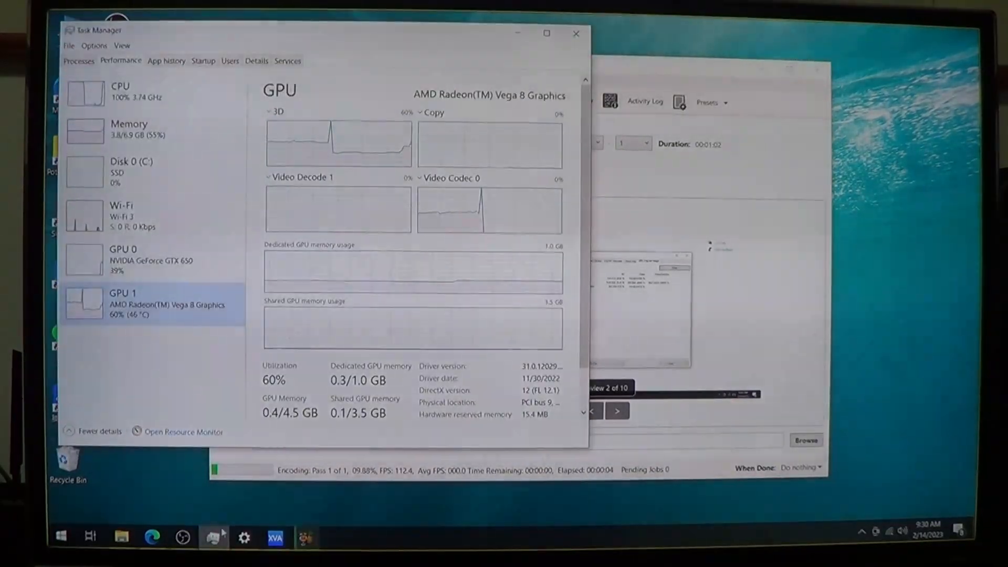
Watch the GeForce GTX 650 Video Encode graph during the NVEnc run, then close Task Manager.
{"action": "left_click", "coordinate": [151, 259]}
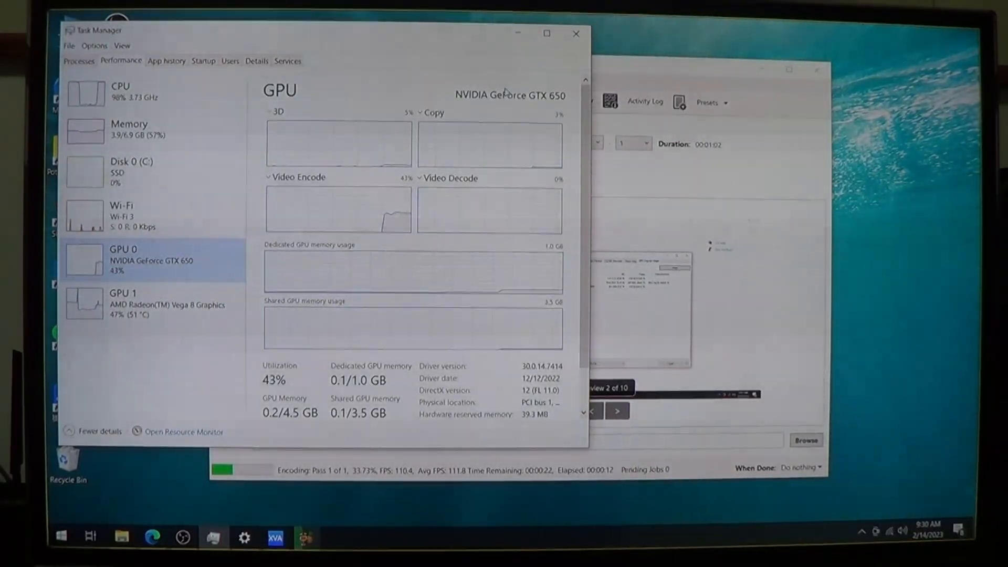
{"action": "left_click", "coordinate": [575, 33]}
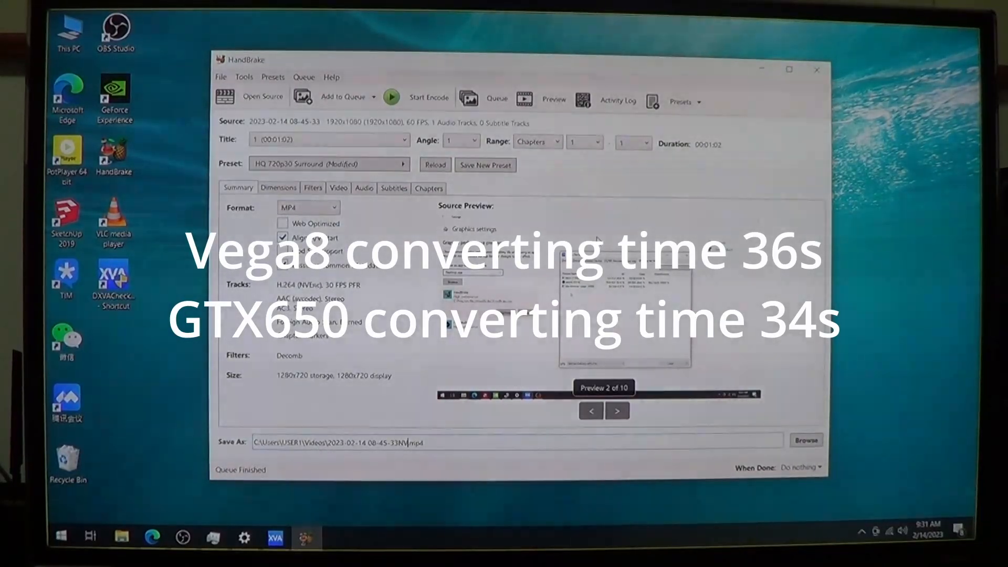
{"action": "mouse_move", "coordinate": [396, 360]}
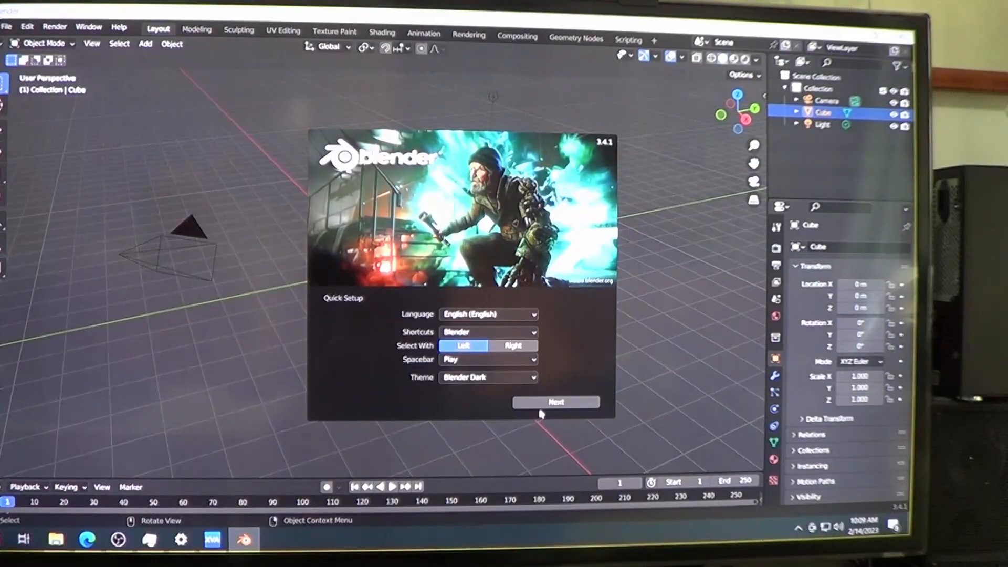
Finish Blender's first-run quick setup to reach the main window.
{"action": "left_click", "coordinate": [555, 402]}
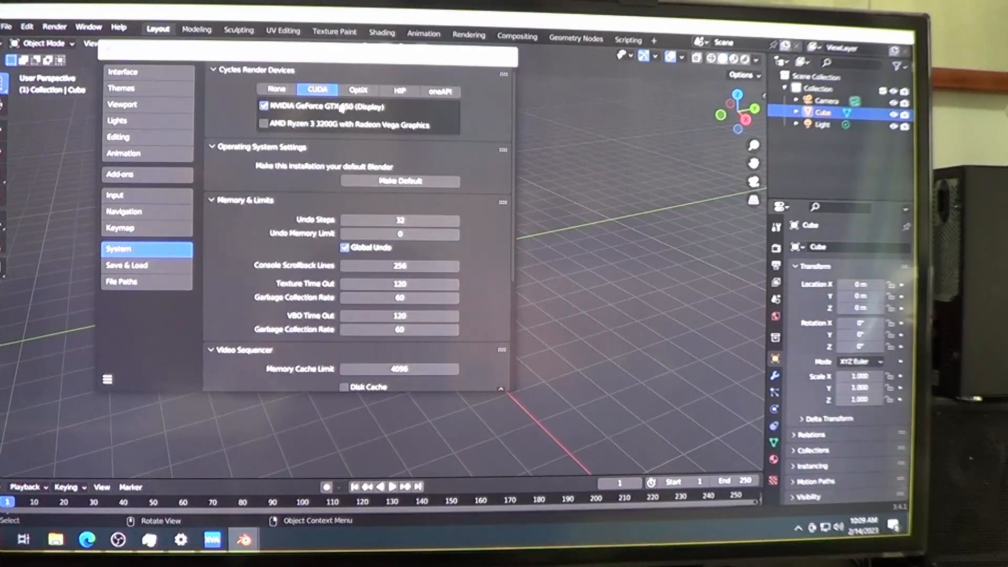
{"action": "mouse_move", "coordinate": [357, 138]}
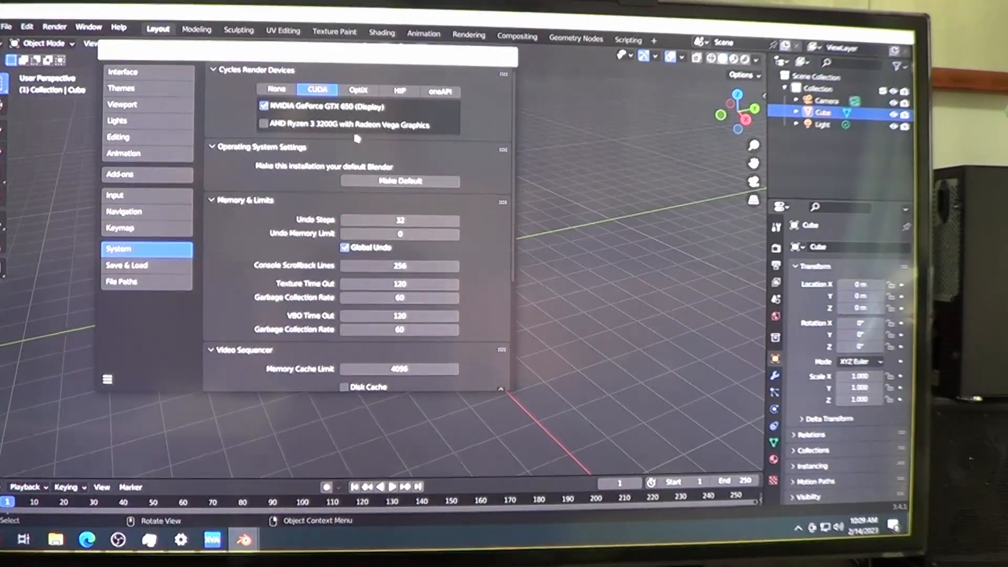